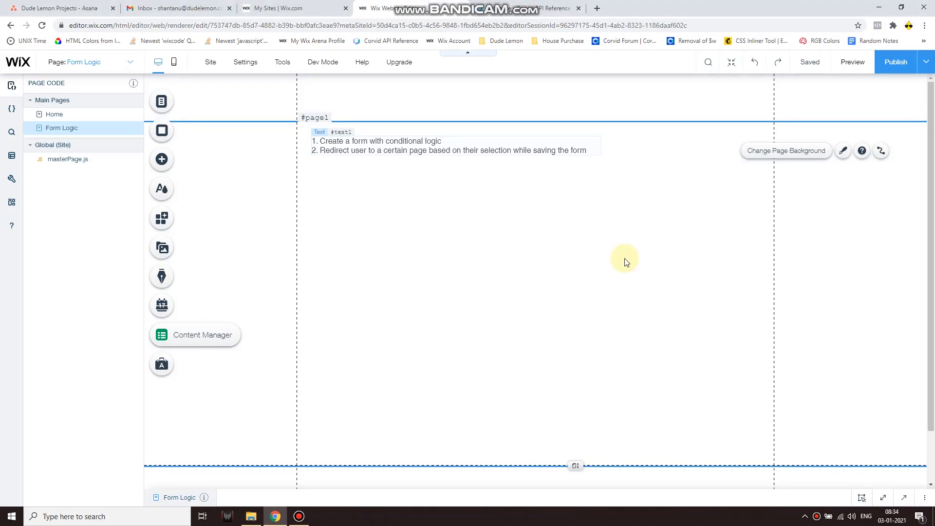
pyautogui.moveTo(627, 279)
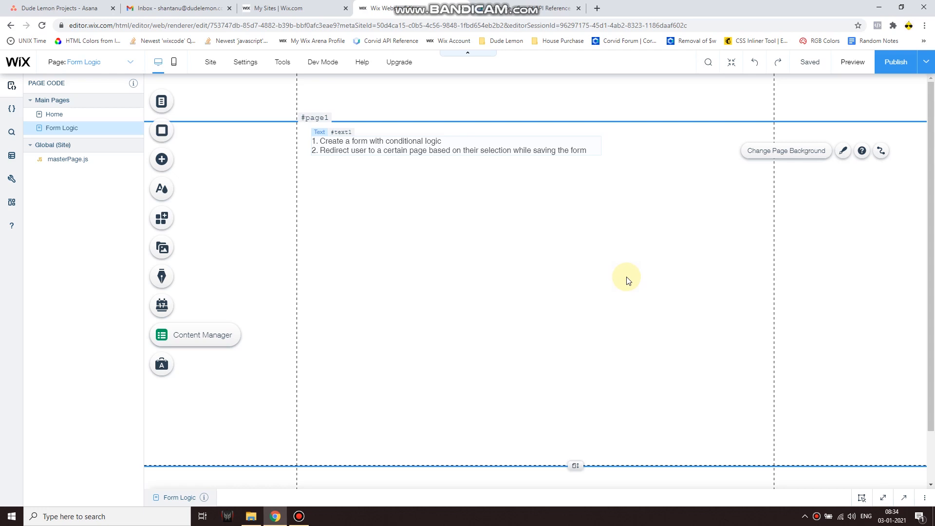
pyautogui.moveTo(535, 263)
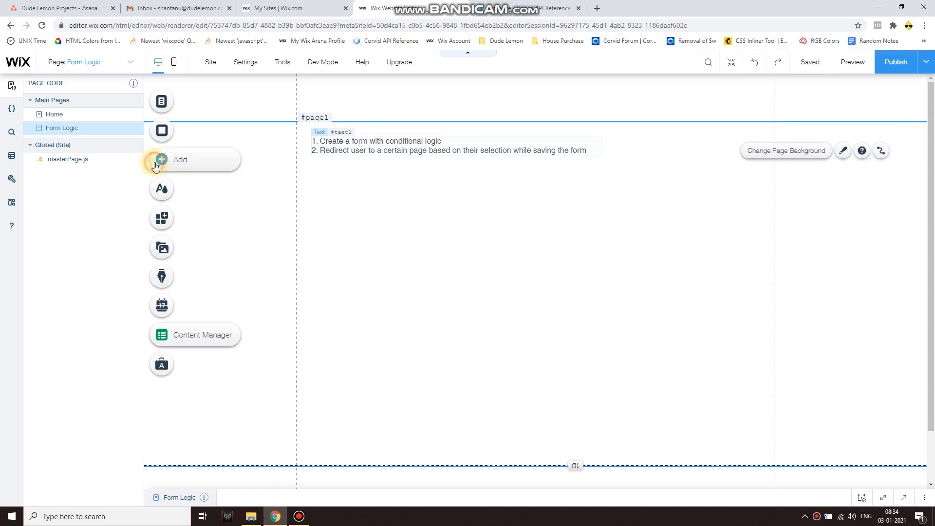
# Switch Dev Mode off and dismiss its popup
pyautogui.click(162, 160)
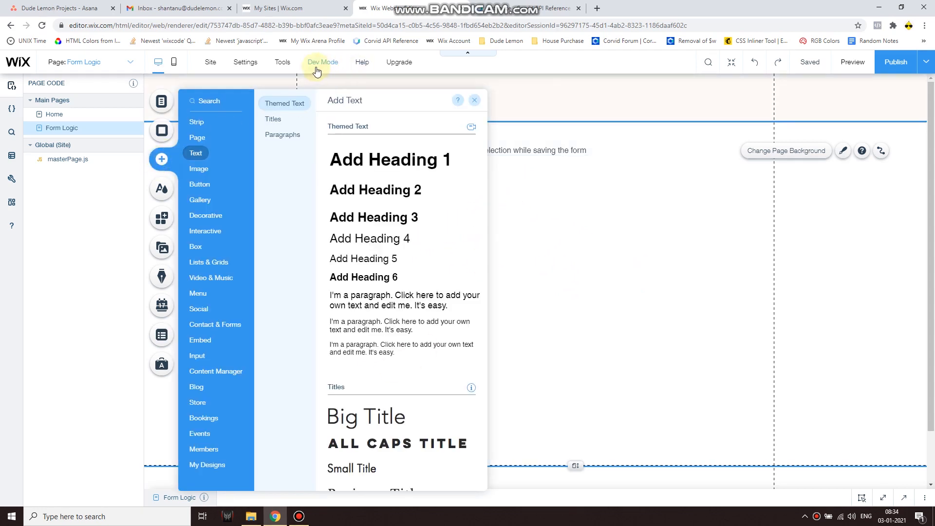
pyautogui.click(323, 63)
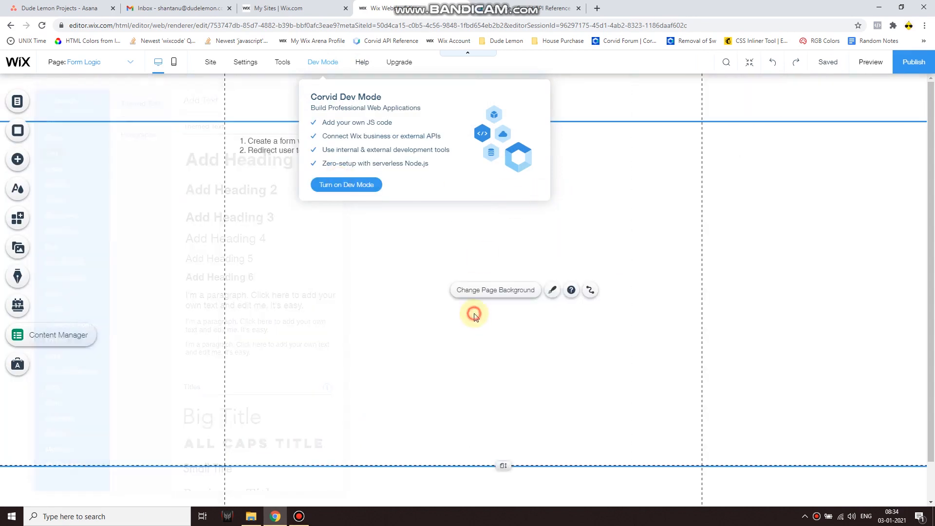
pyautogui.click(474, 315)
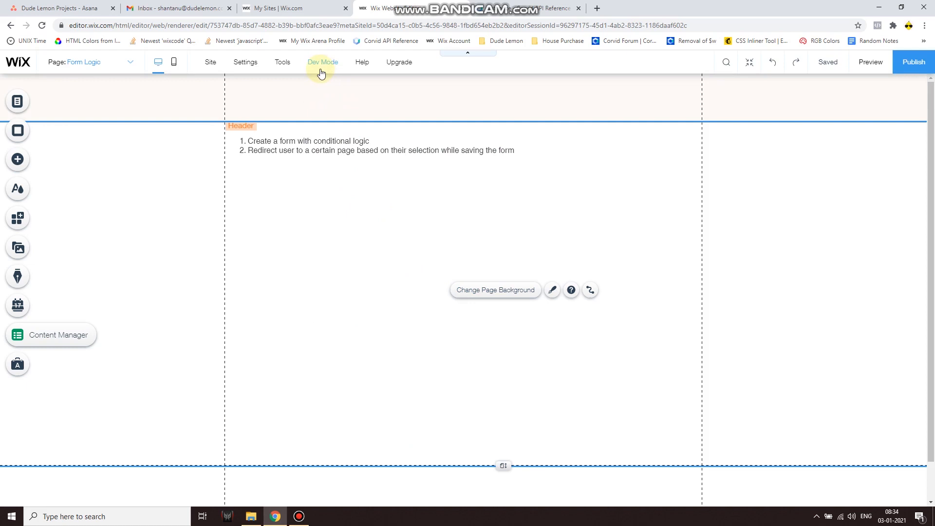
# Turn Dev Mode back on so the Form Logic code file shows, and bring up the add-elements panel
pyautogui.click(323, 62)
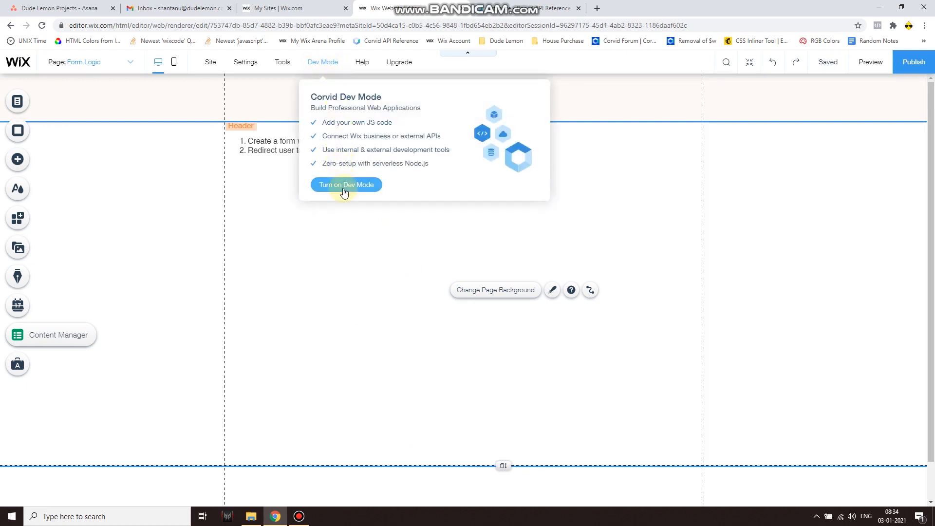
pyautogui.click(346, 185)
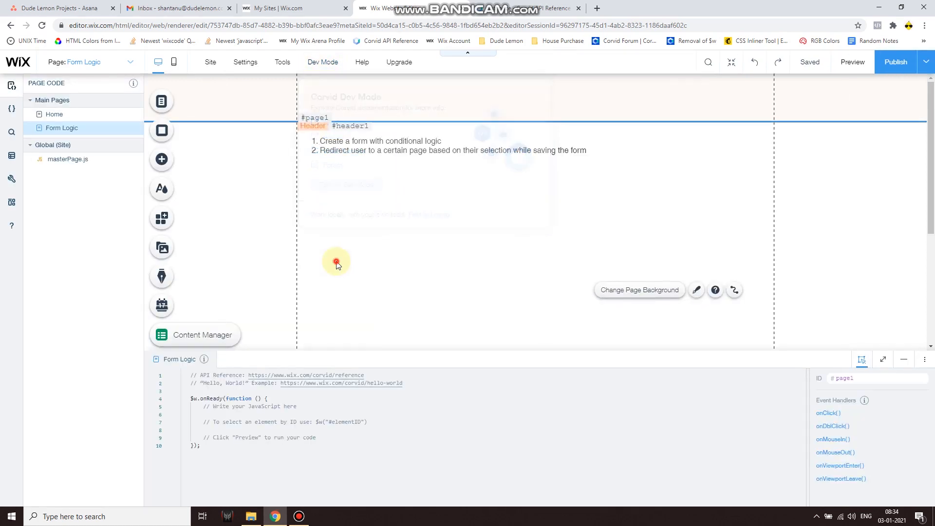
pyautogui.click(162, 160)
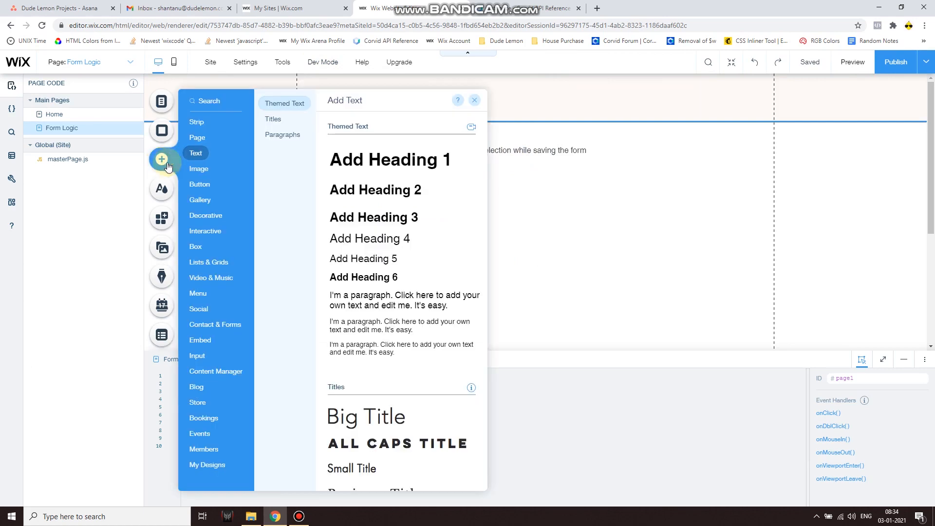
# Add three text inputs and a flavour dropdown, then place an outlined button beneath them
pyautogui.click(197, 356)
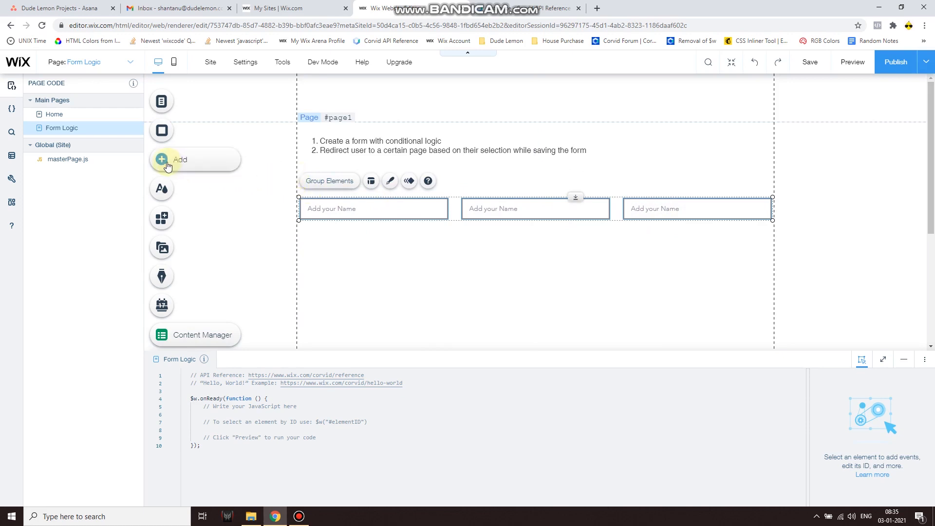
pyautogui.click(167, 160)
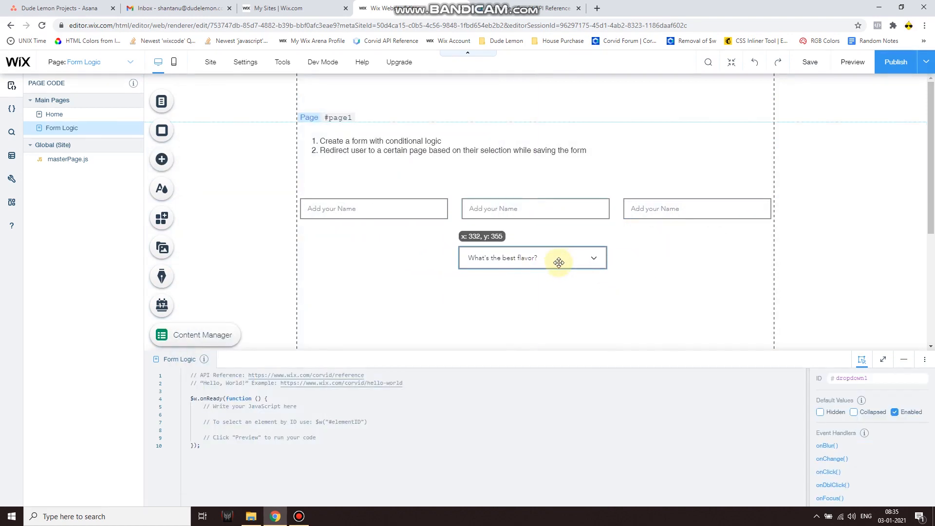
pyautogui.click(162, 160)
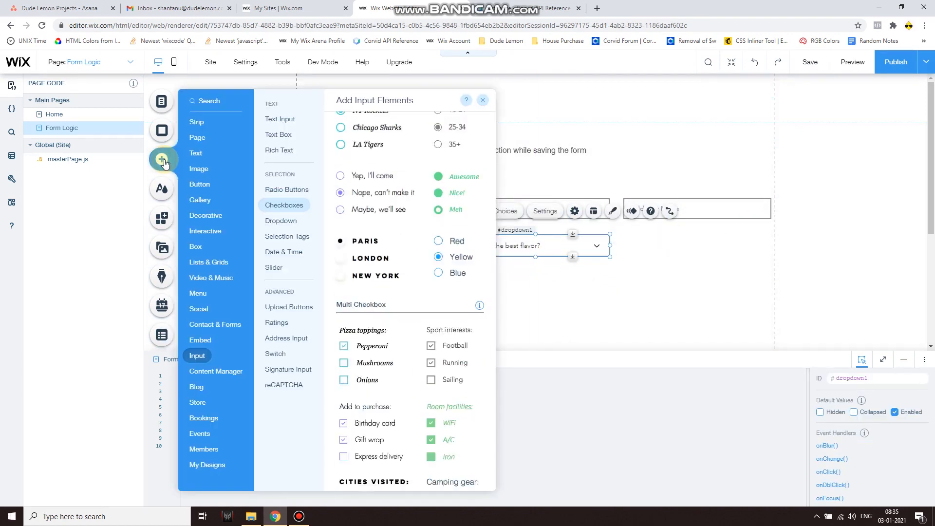
pyautogui.click(199, 184)
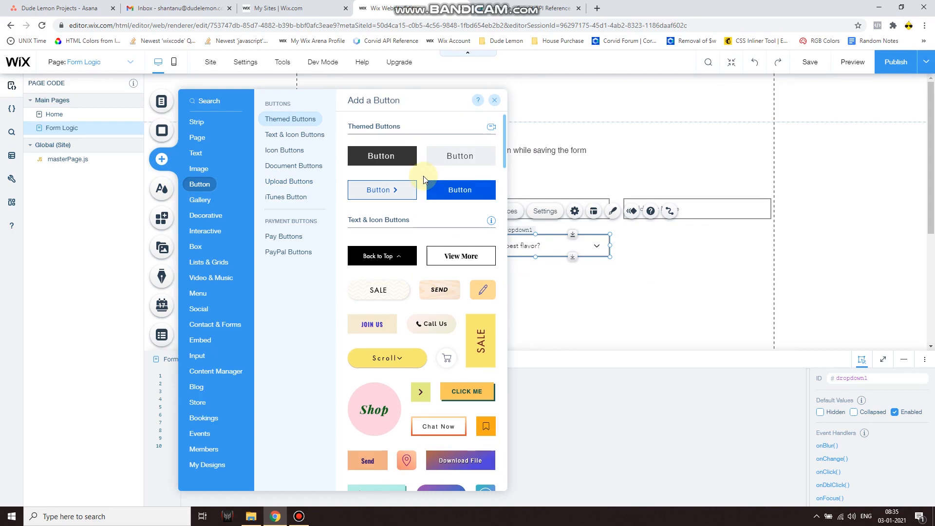
pyautogui.click(381, 190)
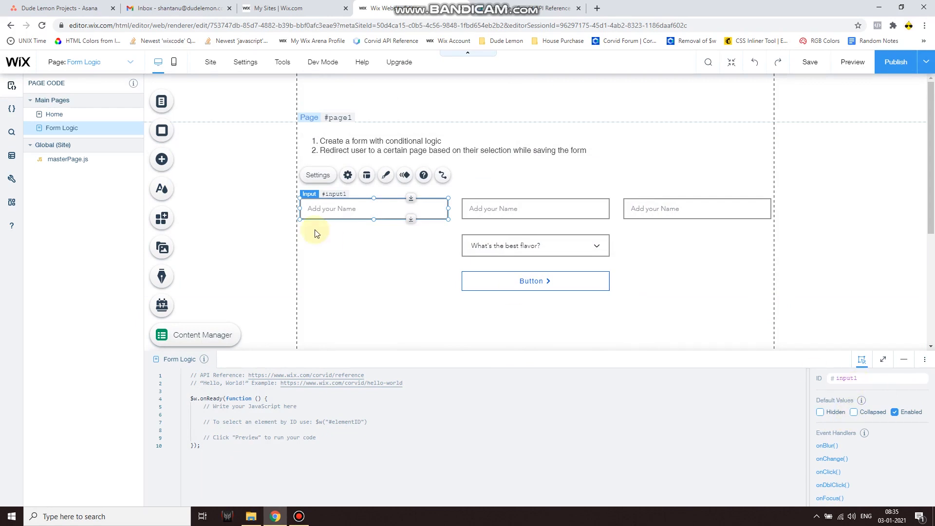
# Give the first two inputs the IDs fname and lname and start on the dropdown's ID
pyautogui.write('fna')
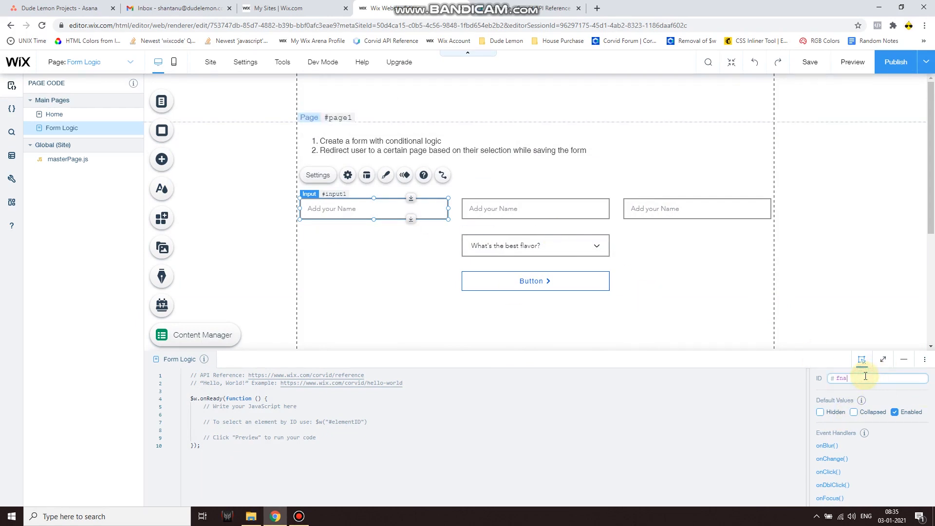
pyautogui.click(535, 208)
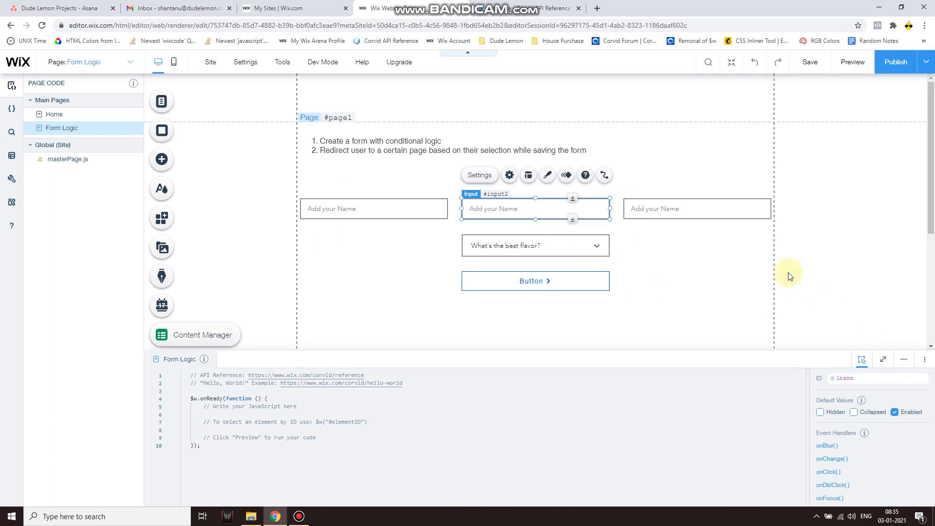
pyautogui.click(697, 208)
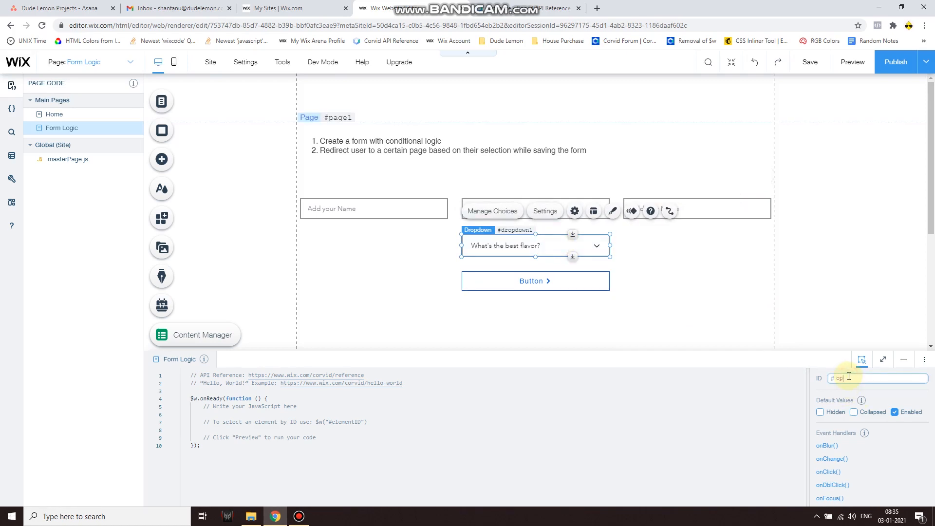
pyautogui.click(349, 209)
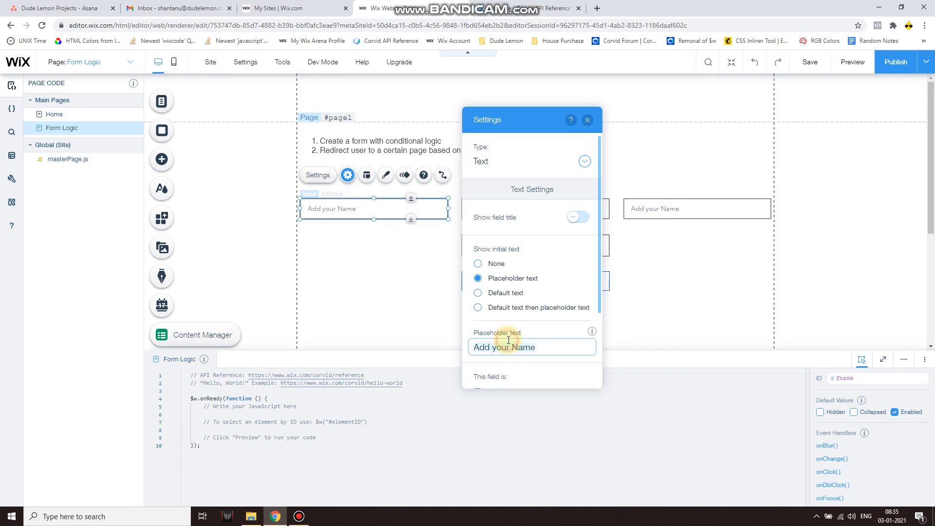
# Set placeholders First Name, Last Name and Email, and a required 'Your selection' dropdown placeholder
pyautogui.write('First Nae')
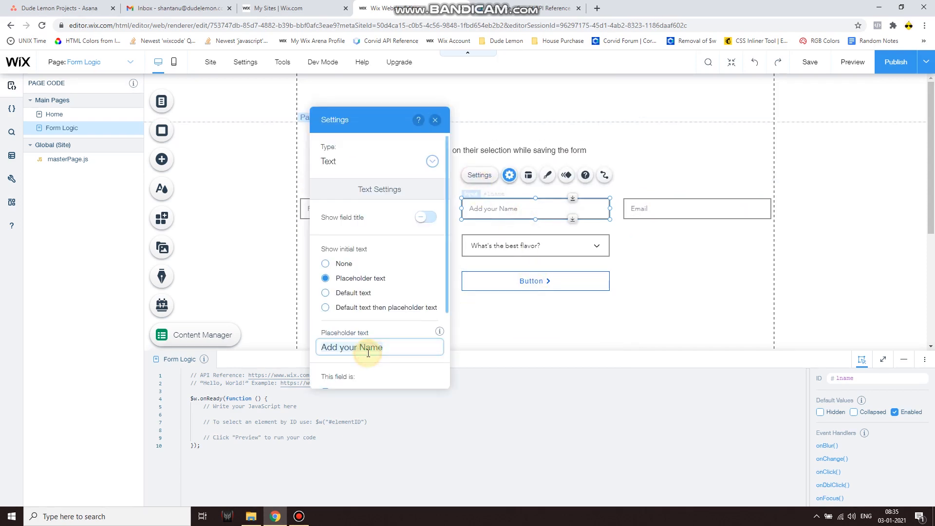
pyautogui.write('Last Name')
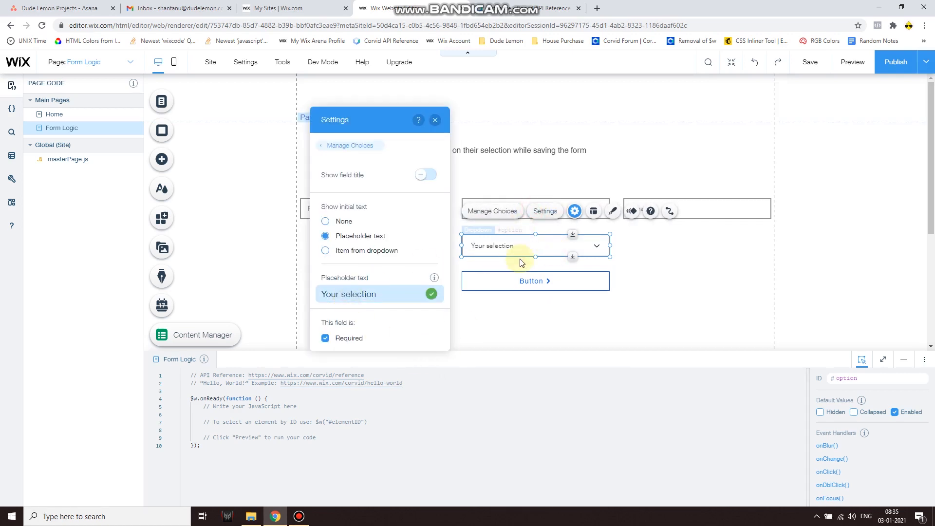
pyautogui.click(434, 120)
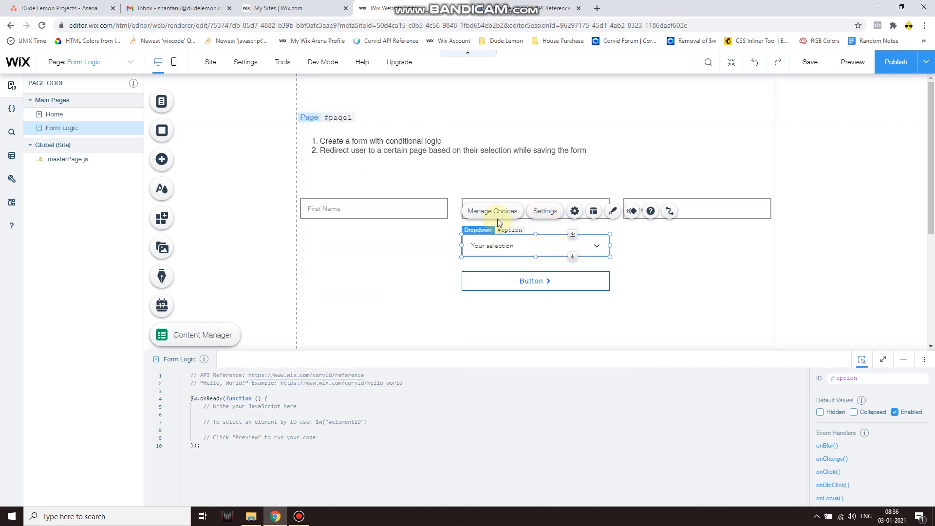
# Replace the dropdown's choices with just Black and Blue via the add-multiple-items editor
pyautogui.click(492, 211)
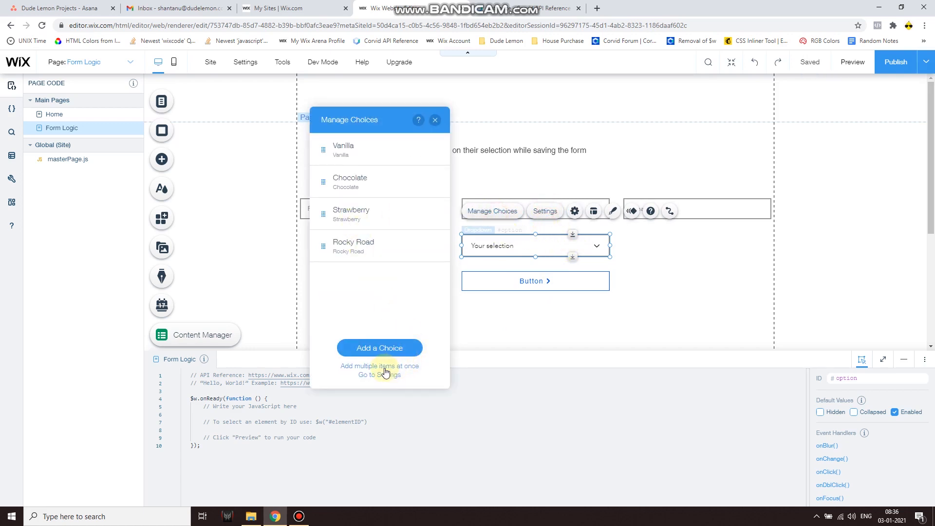
pyautogui.click(380, 365)
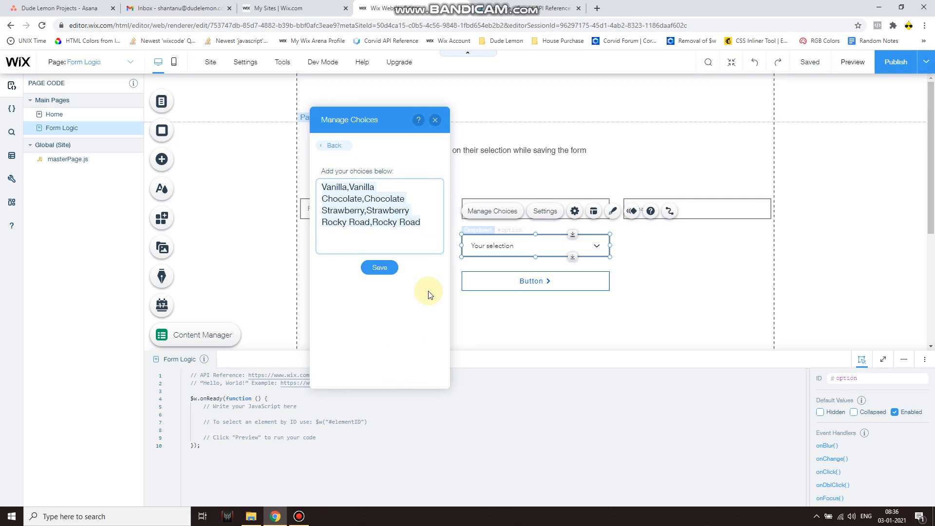
pyautogui.write('Black')
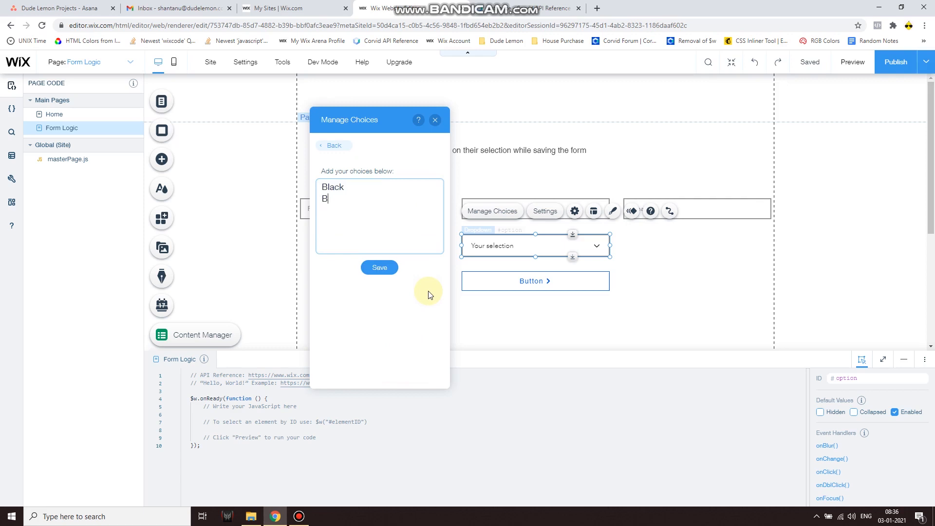
pyautogui.click(380, 267)
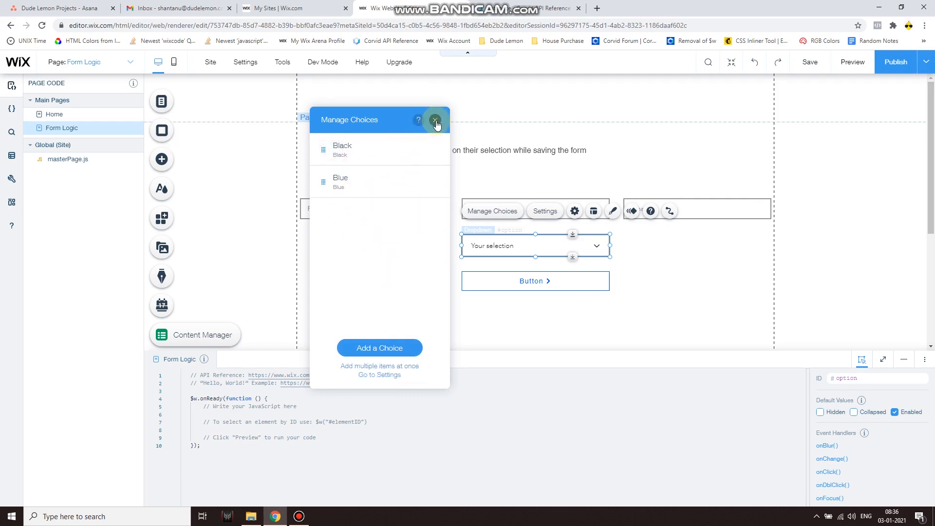
pyautogui.click(437, 120)
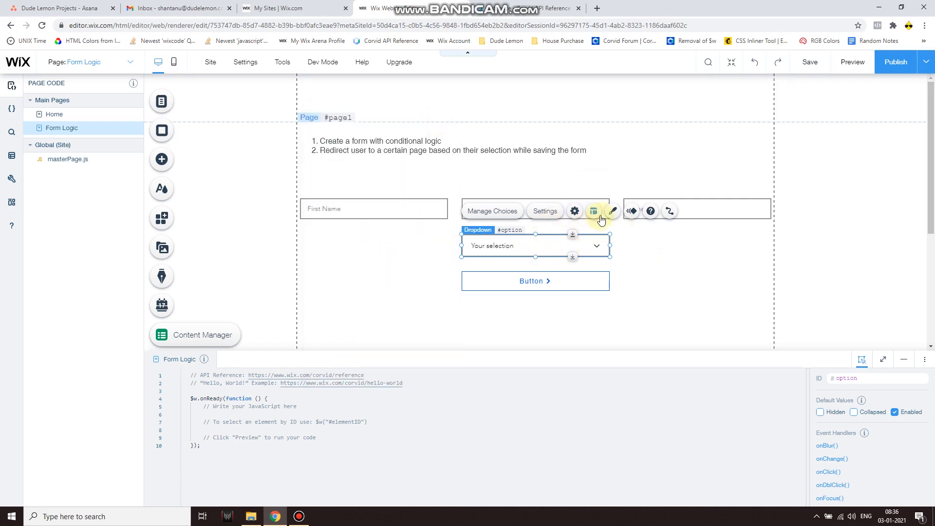
# Give the button the ID submit and change its label text to Submit
pyautogui.click(593, 210)
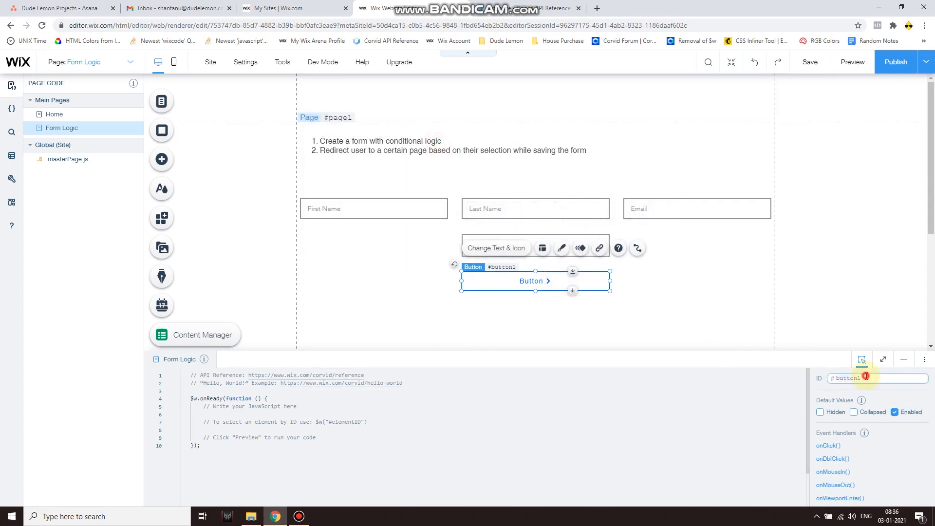
pyautogui.write('submit')
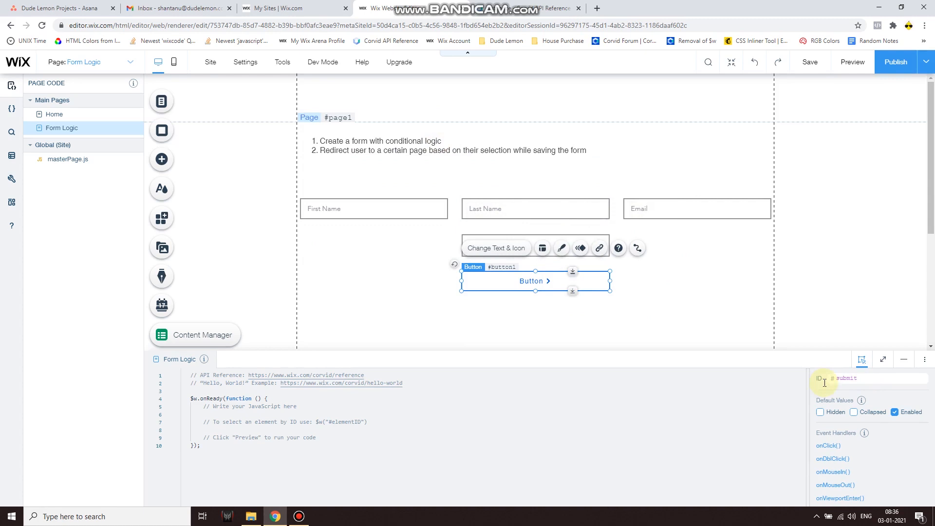
pyautogui.click(496, 249)
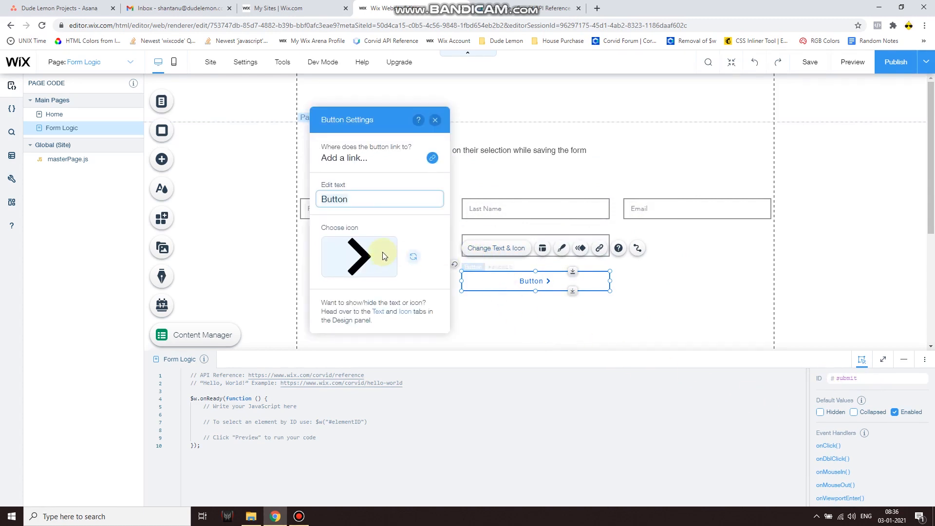
pyautogui.write('Submit')
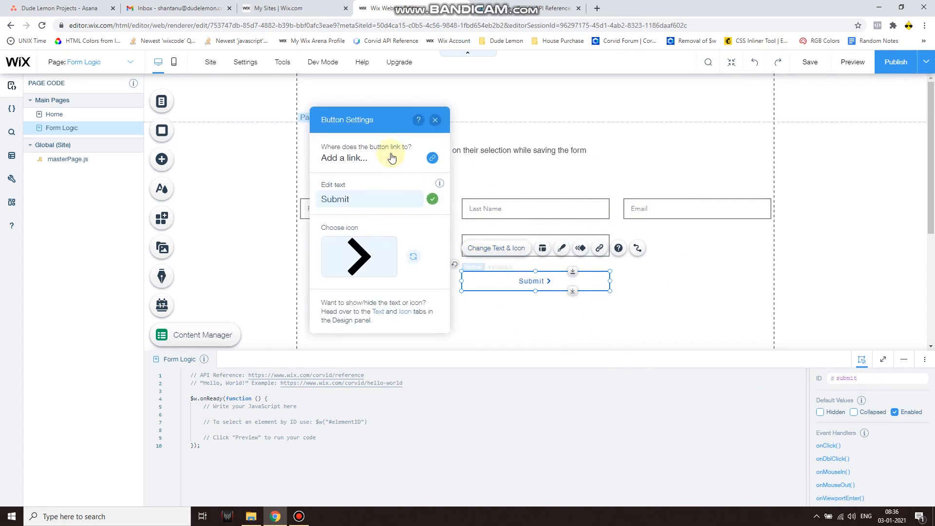
pyautogui.click(434, 120)
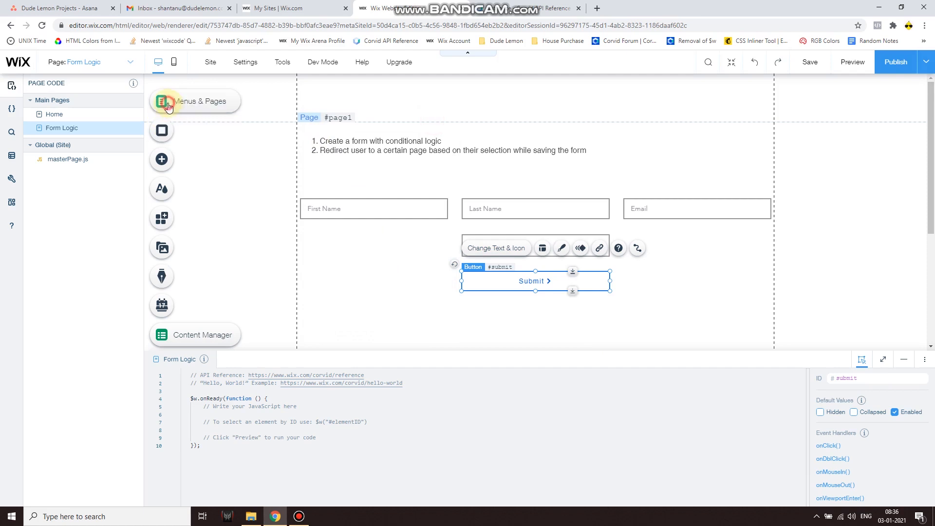
# Add a blank Black Page and give it a dark background
pyautogui.click(161, 100)
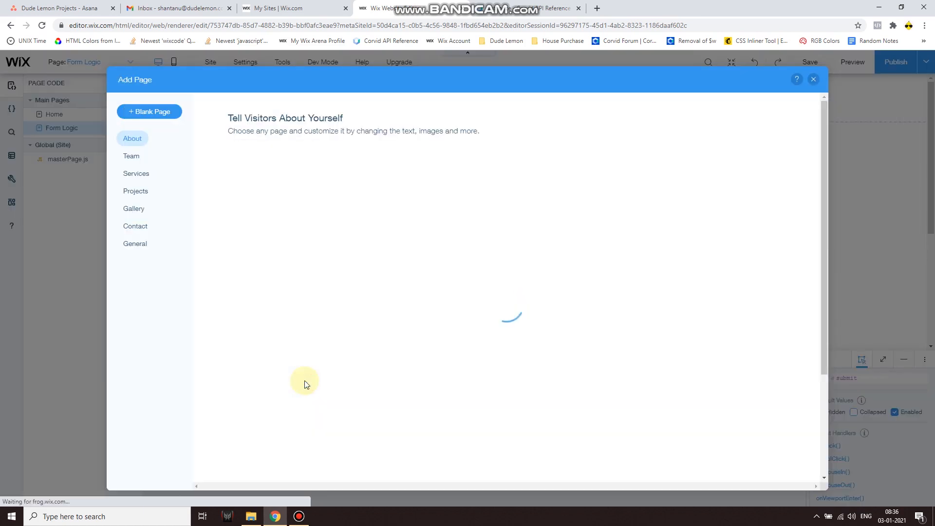
pyautogui.click(149, 111)
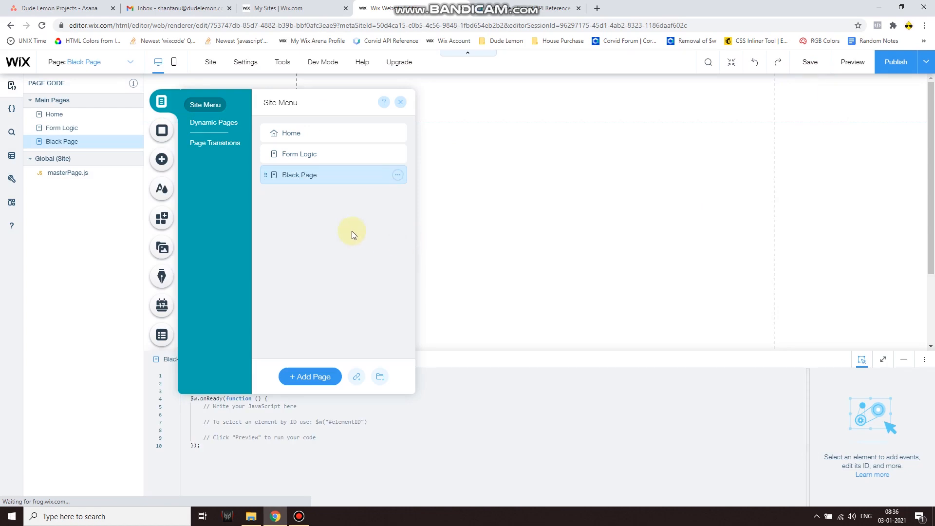
pyautogui.click(161, 131)
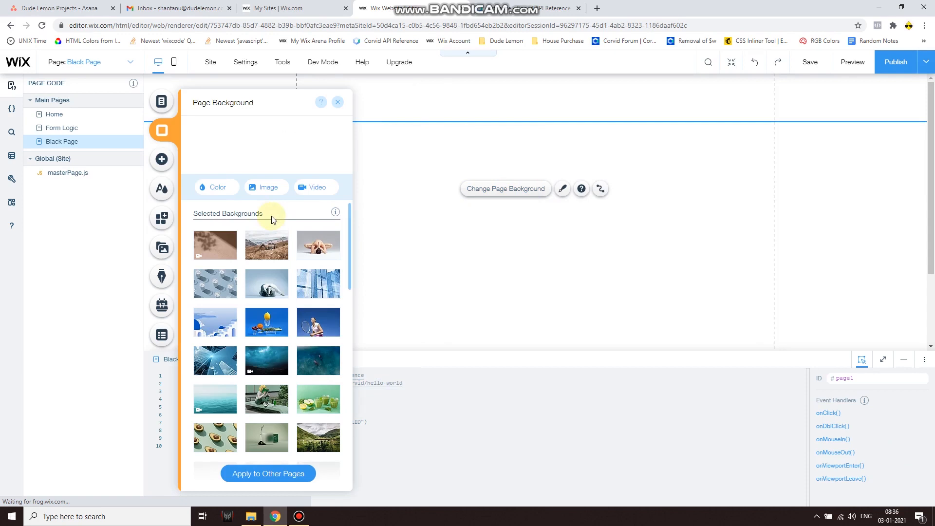
pyautogui.click(216, 187)
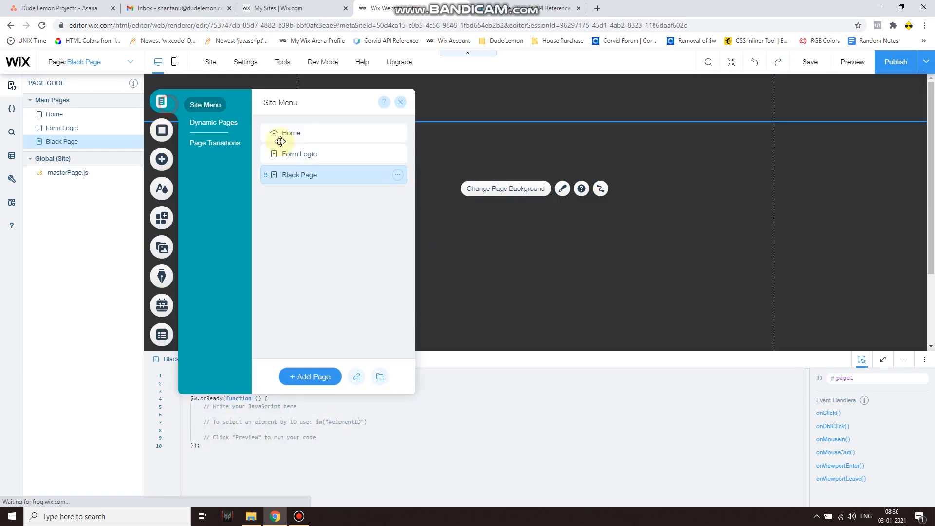
# Add another blank page named Blue Page with its background colour, then return to Form Logic
pyautogui.click(310, 376)
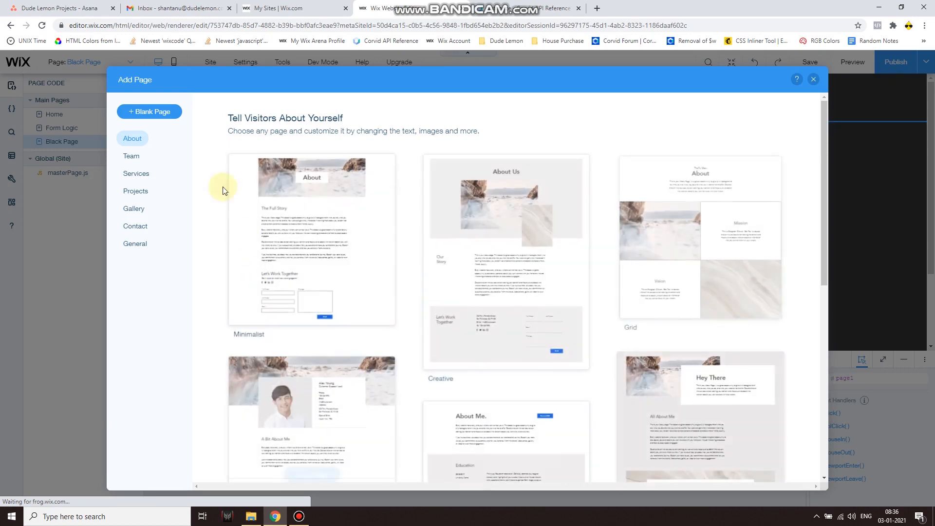
pyautogui.click(149, 111)
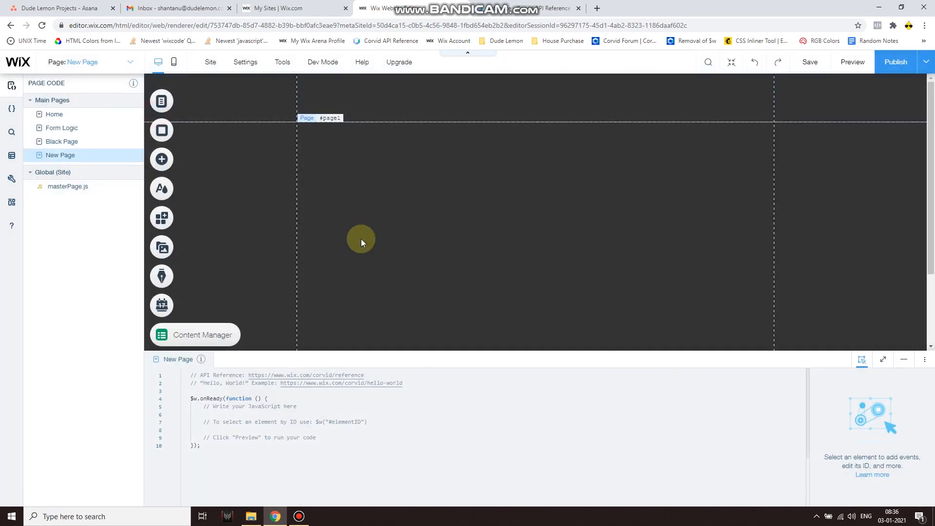
pyautogui.click(162, 101)
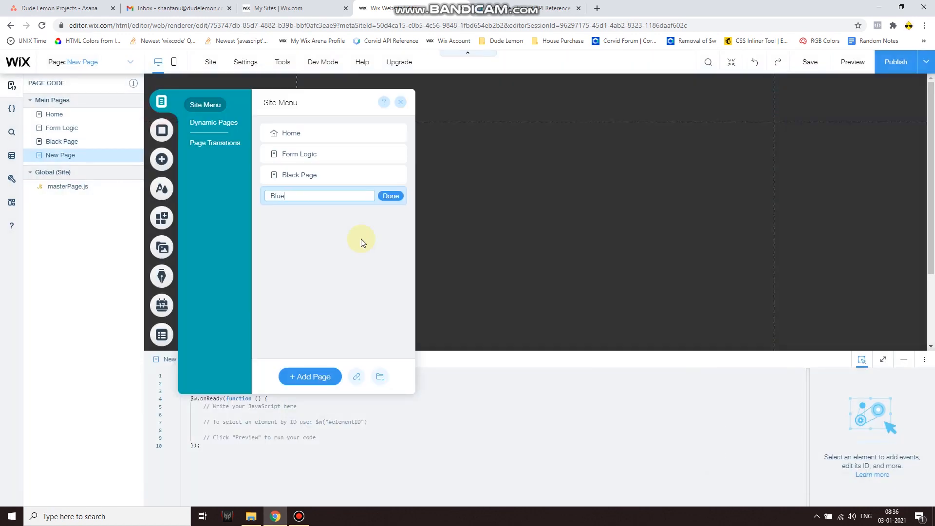
pyautogui.click(390, 196)
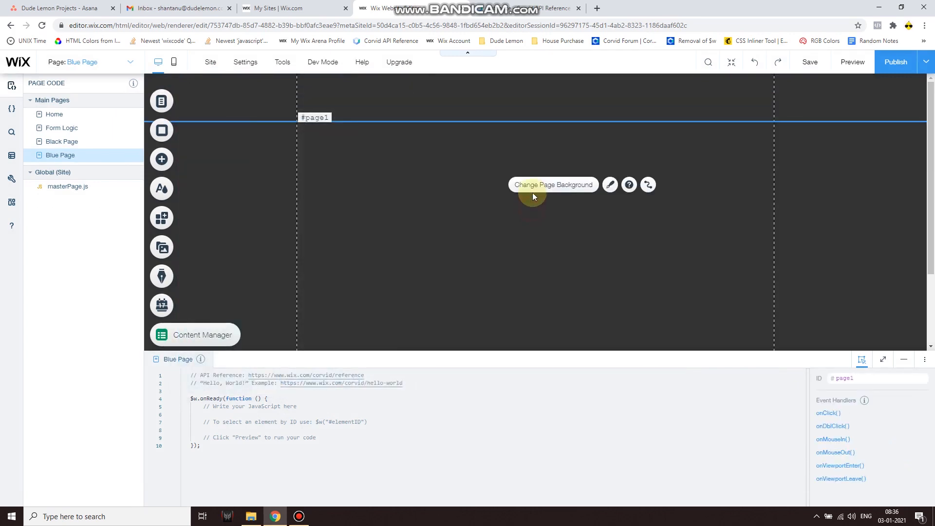
pyautogui.click(552, 186)
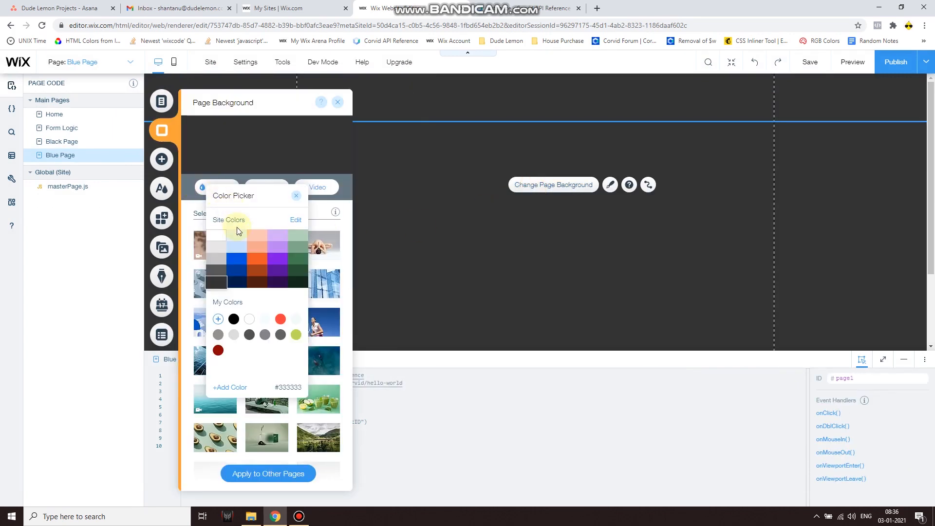
pyautogui.click(296, 195)
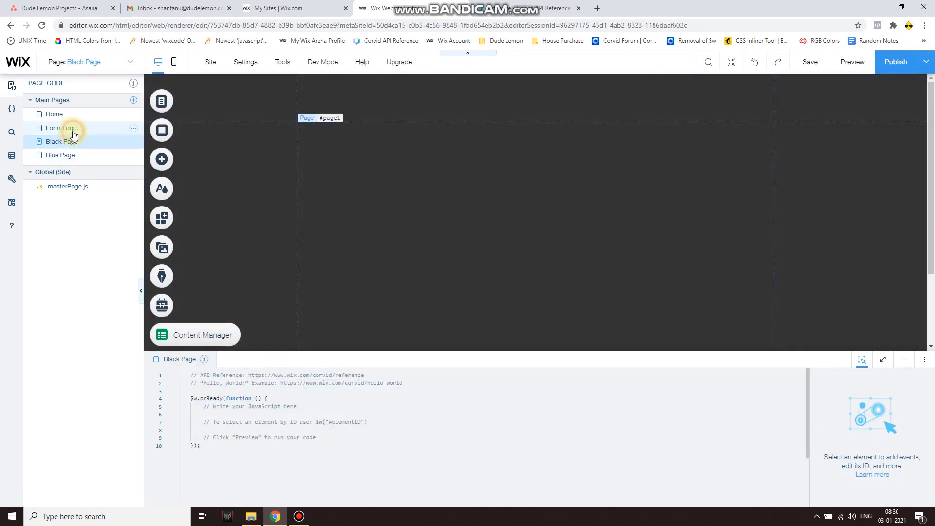
pyautogui.click(62, 128)
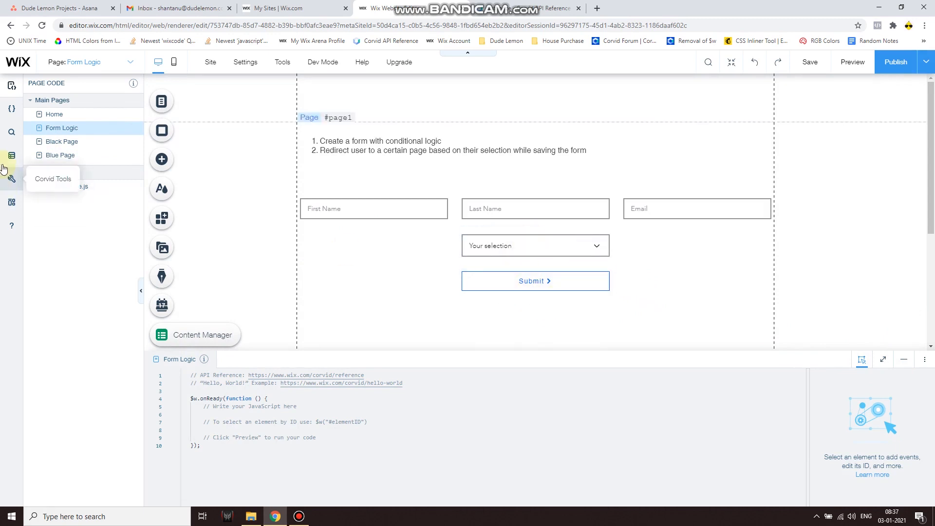
# Create a new collection named formDatabase set to store form submissions
pyautogui.click(11, 155)
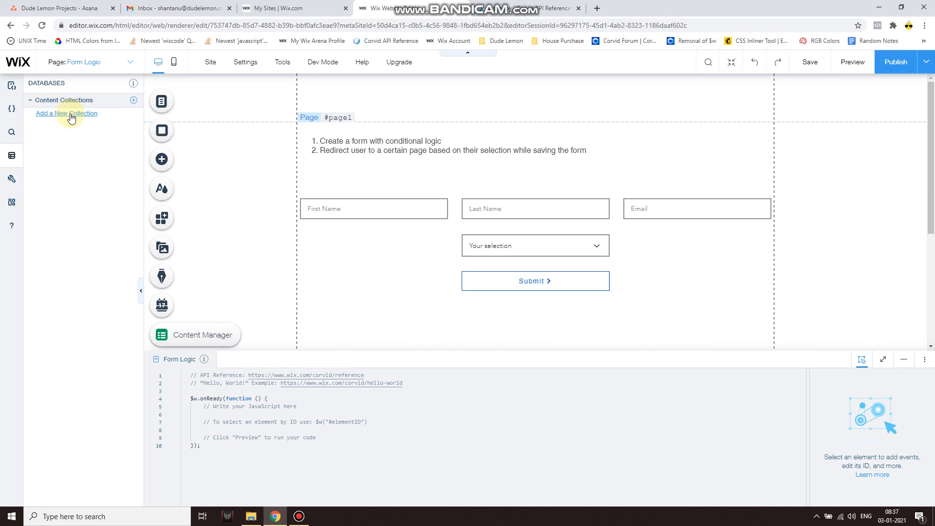
pyautogui.click(66, 113)
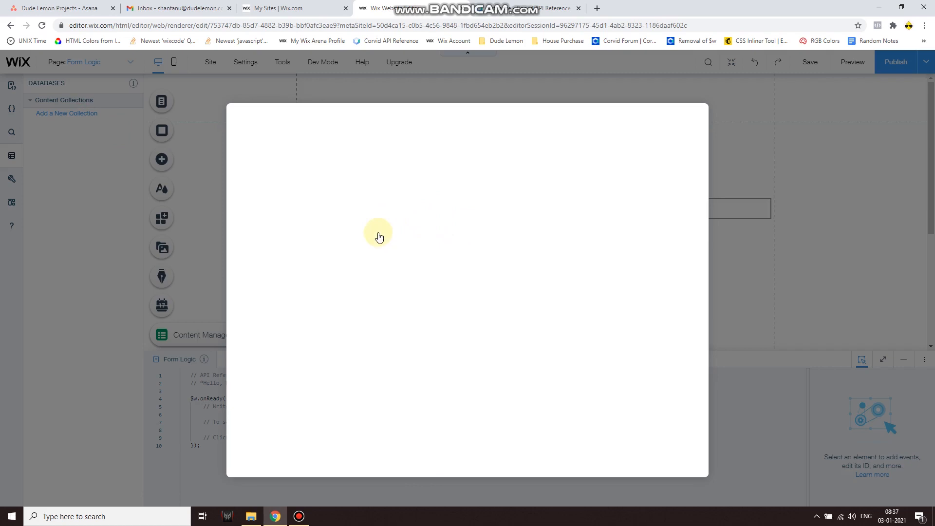
pyautogui.moveTo(380, 271)
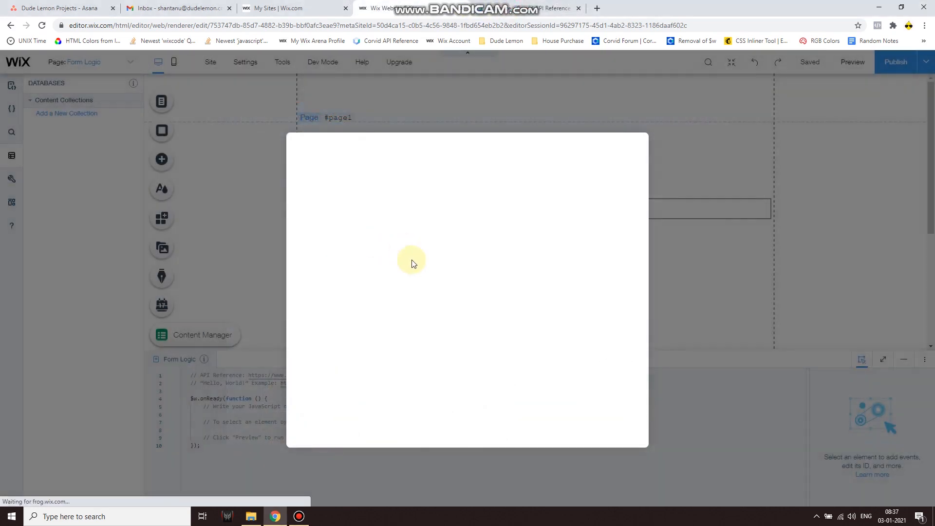
pyautogui.moveTo(464, 271)
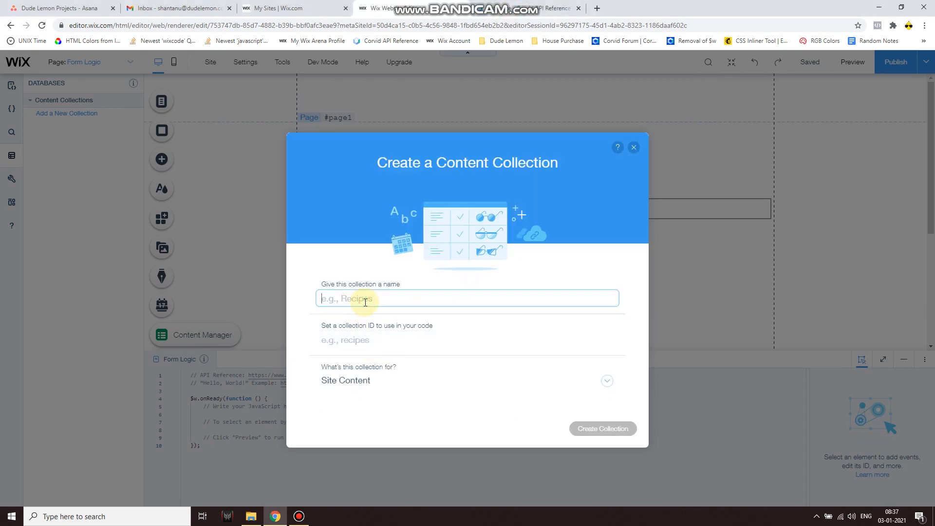
pyautogui.write('formDatabase')
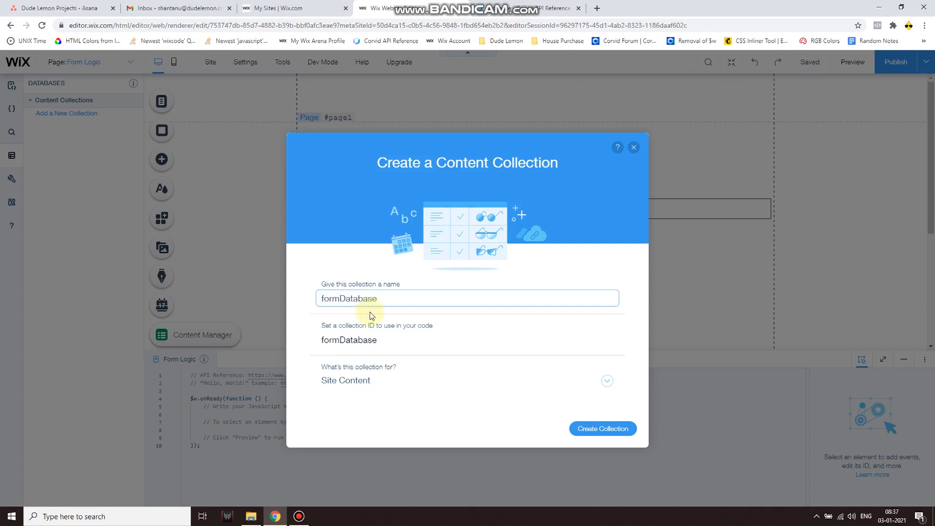
pyautogui.click(608, 381)
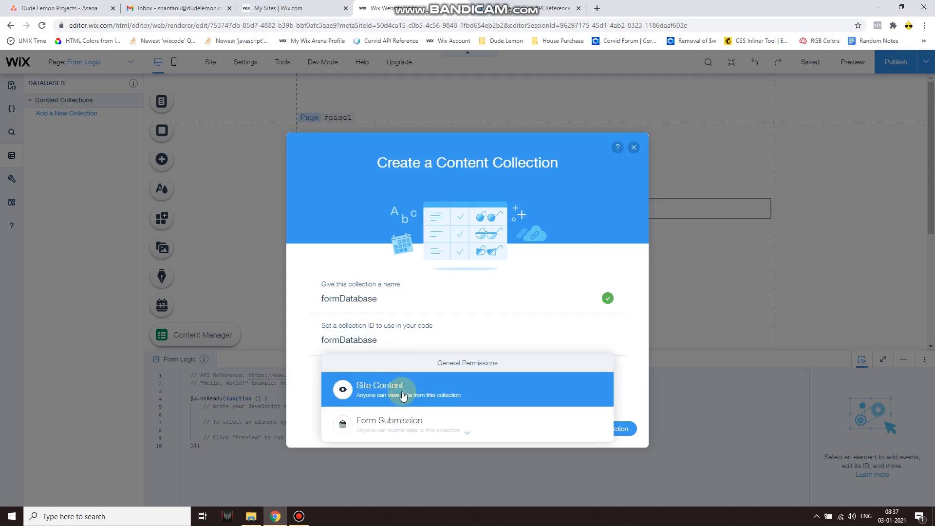
pyautogui.click(389, 424)
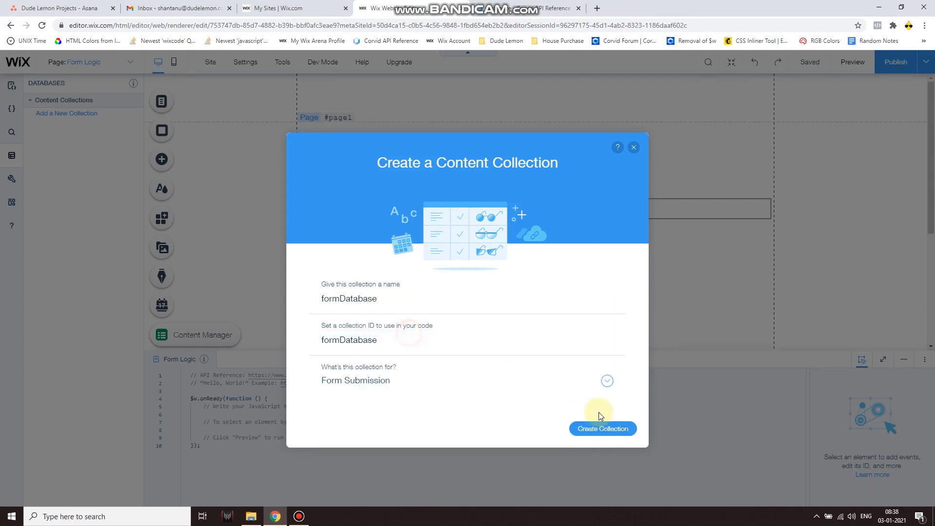
pyautogui.click(603, 429)
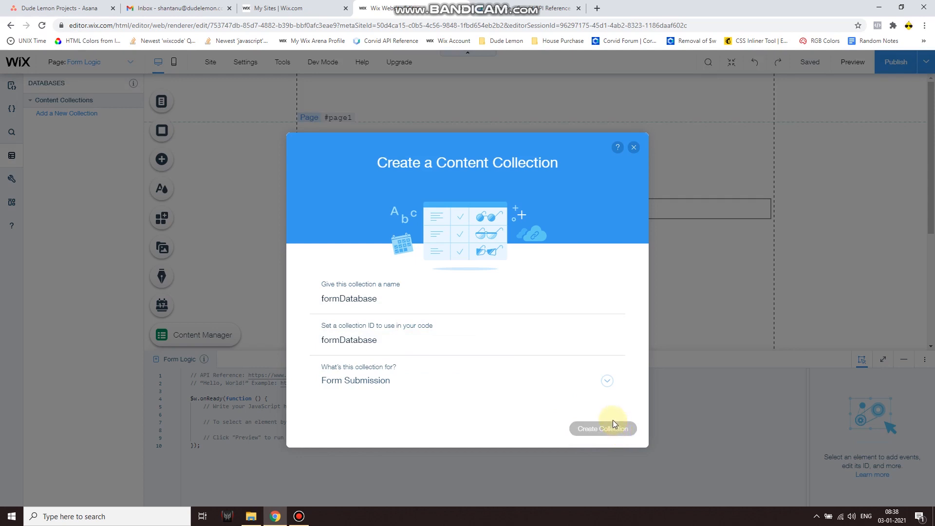
pyautogui.click(603, 429)
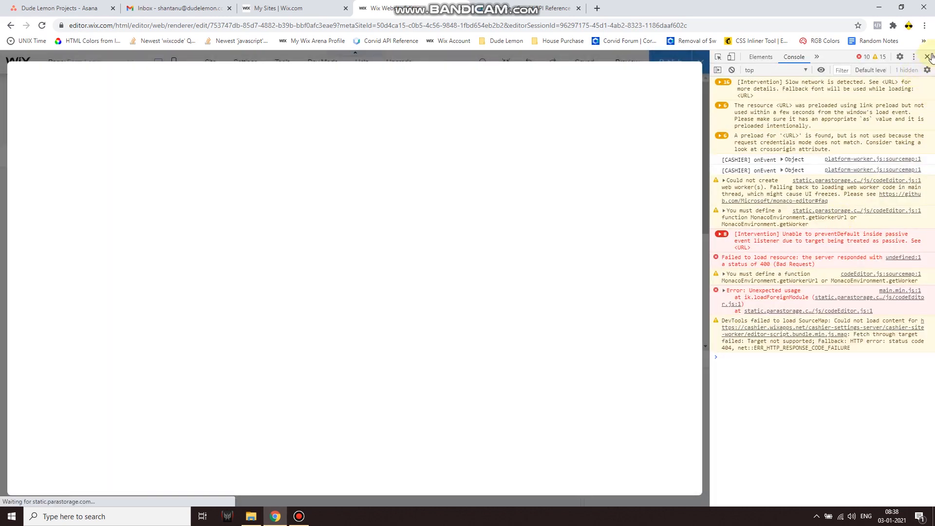
# Close the browser developer console so the formDatabase content manager can load
pyautogui.click(930, 56)
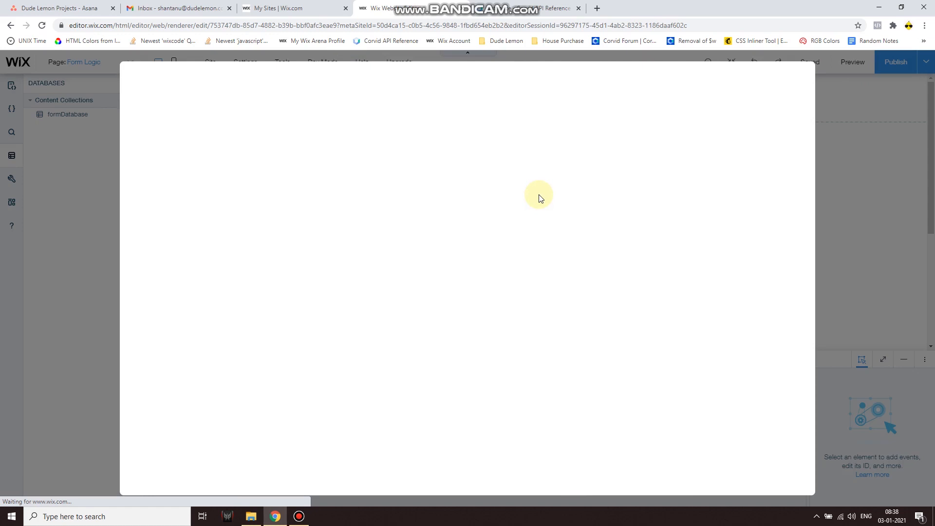
pyautogui.press('F12')
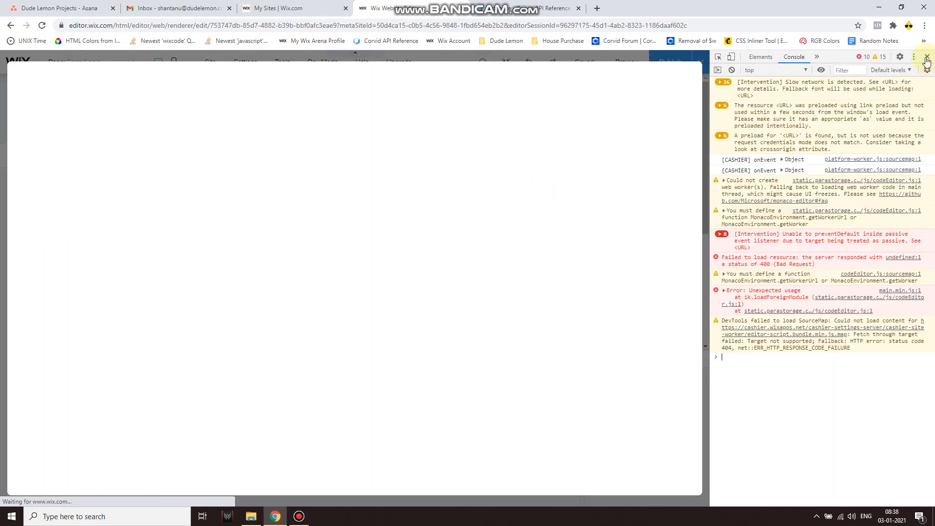
pyautogui.click(927, 71)
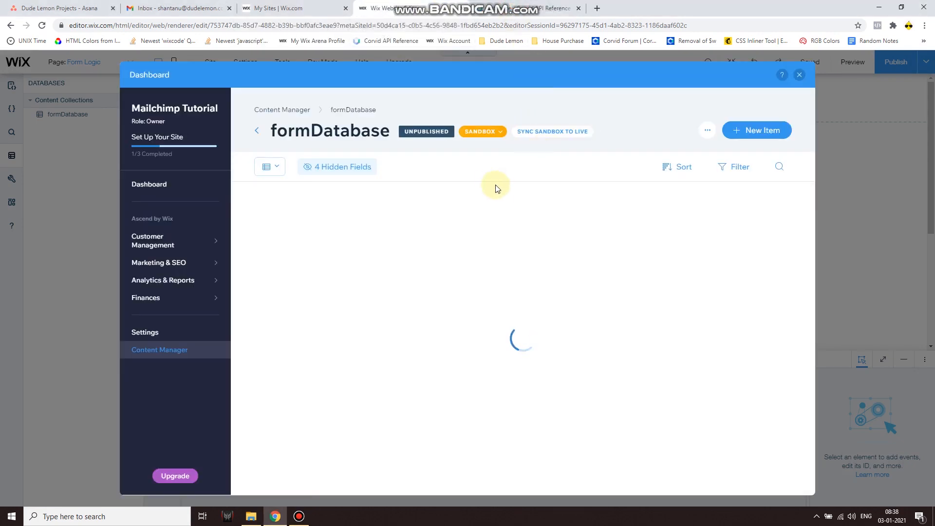
pyautogui.moveTo(528, 201)
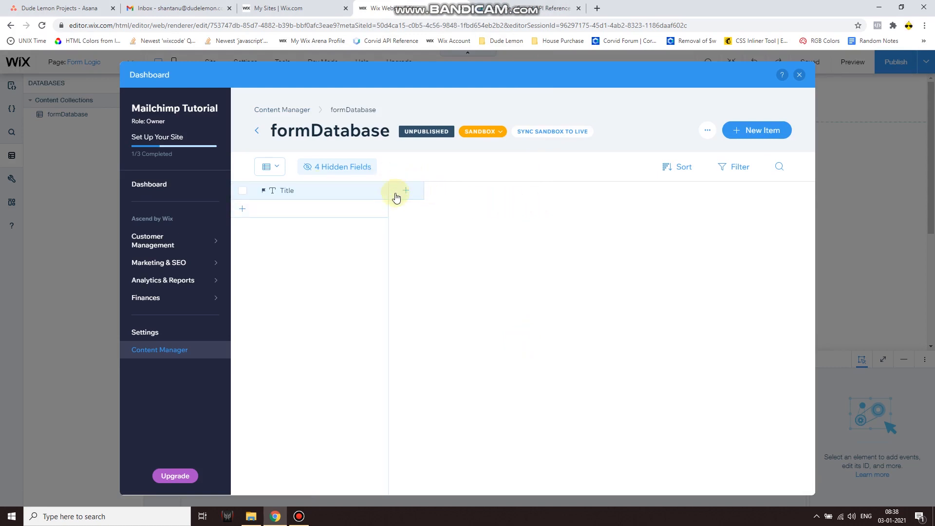
# Add First Name and Last Name text fields to formDatabase, saving each
pyautogui.click(405, 191)
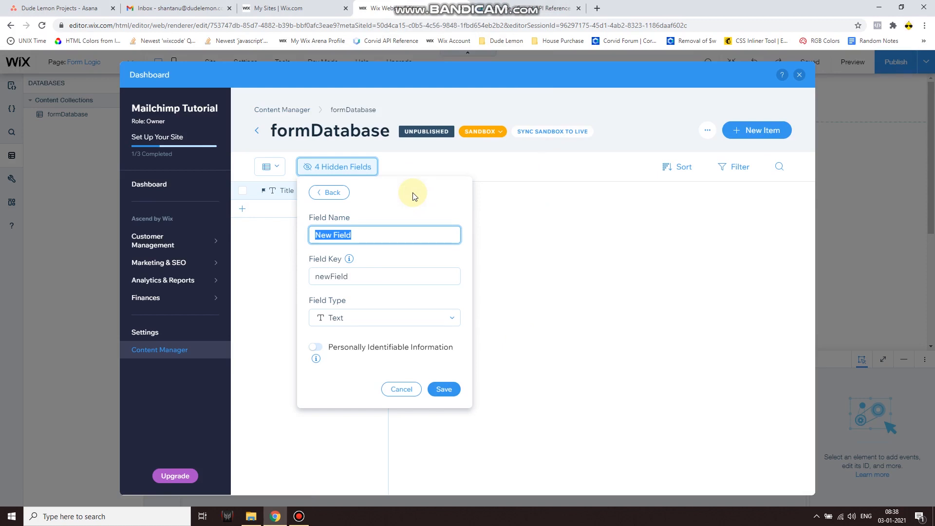
pyautogui.write('First Name')
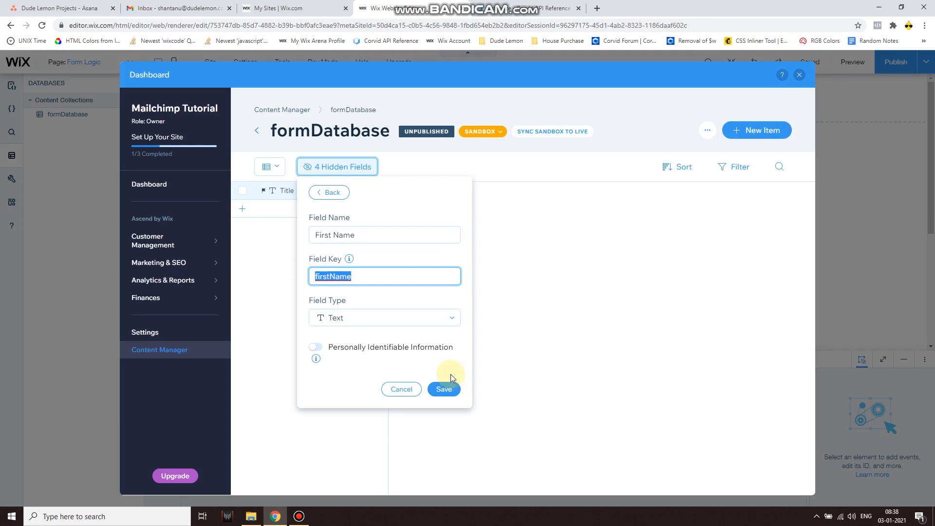
pyautogui.click(444, 390)
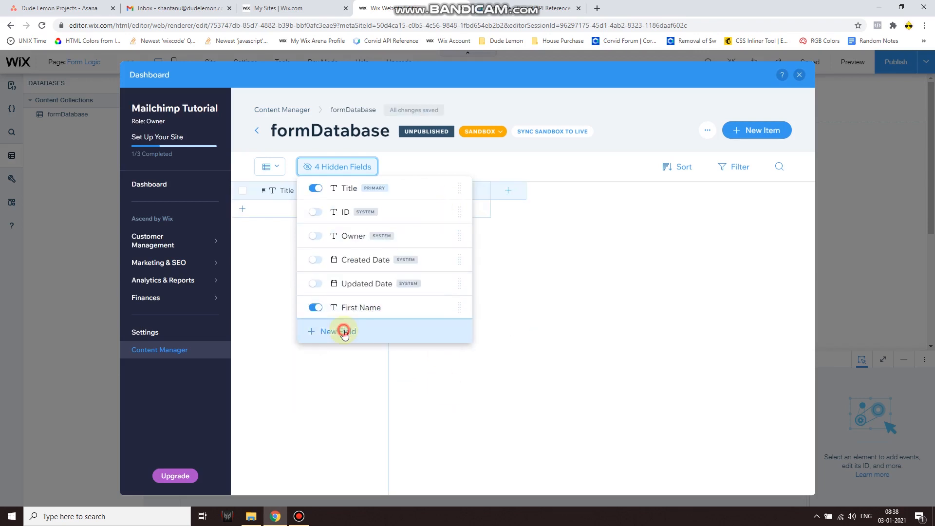
pyautogui.click(343, 331)
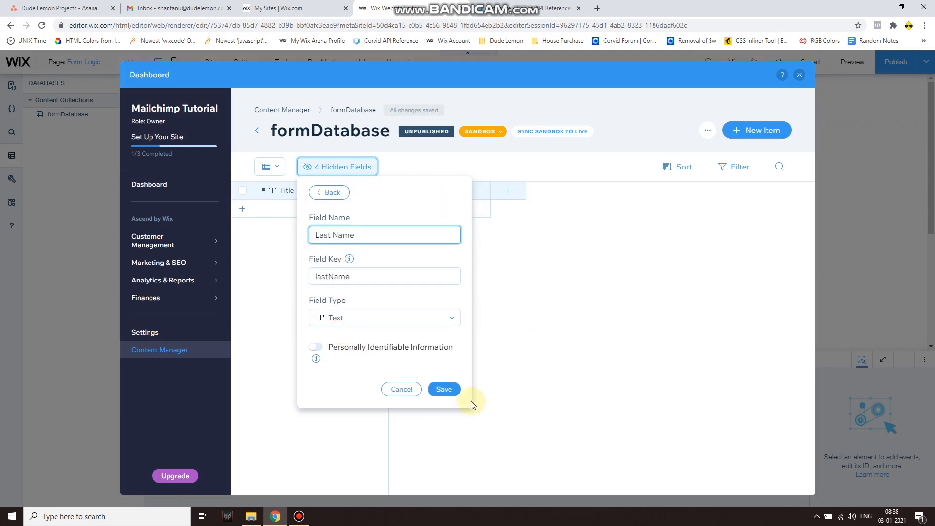
pyautogui.click(444, 389)
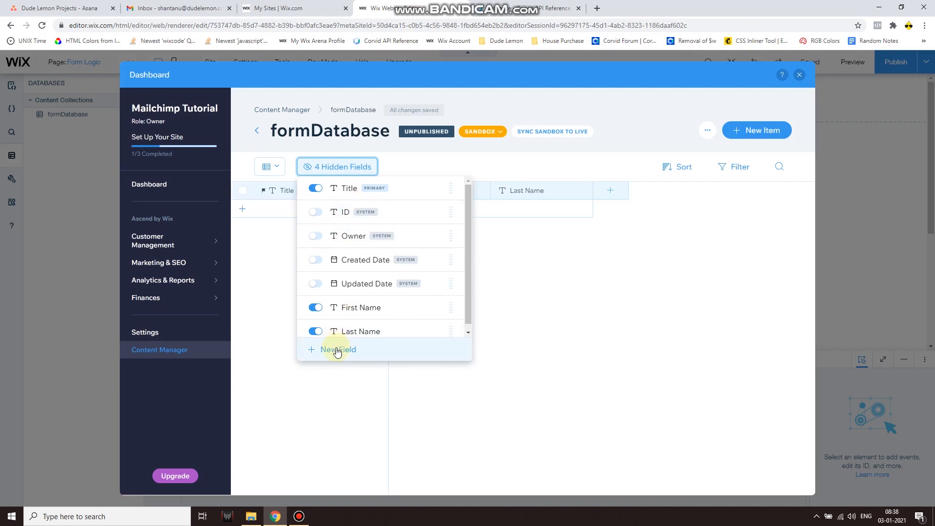
# Add Email and Selection text fields, then close the content manager back to the editor
pyautogui.click(337, 348)
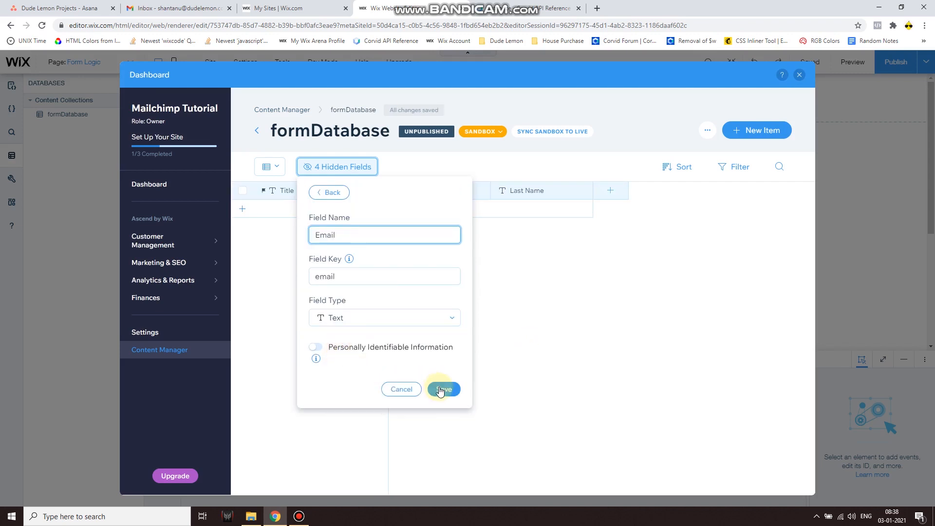
pyautogui.click(444, 390)
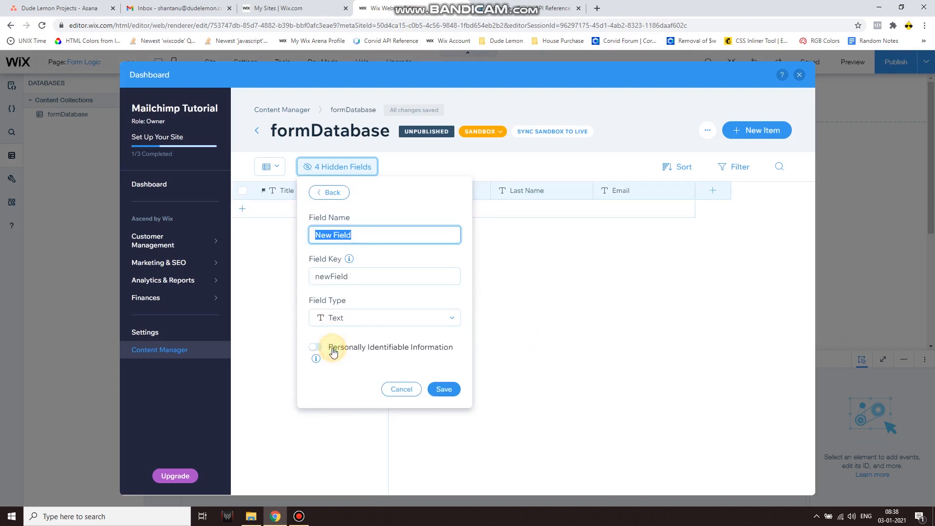
pyautogui.write('Selection')
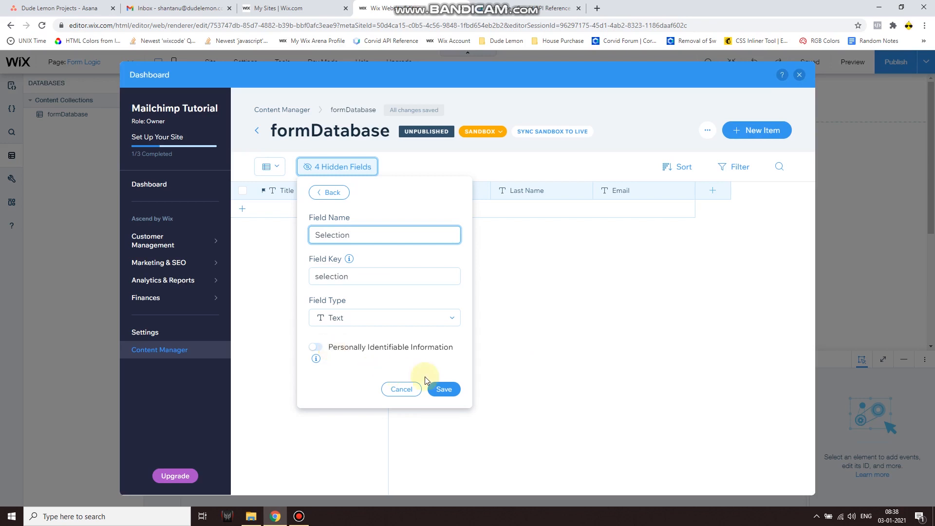
pyautogui.click(444, 390)
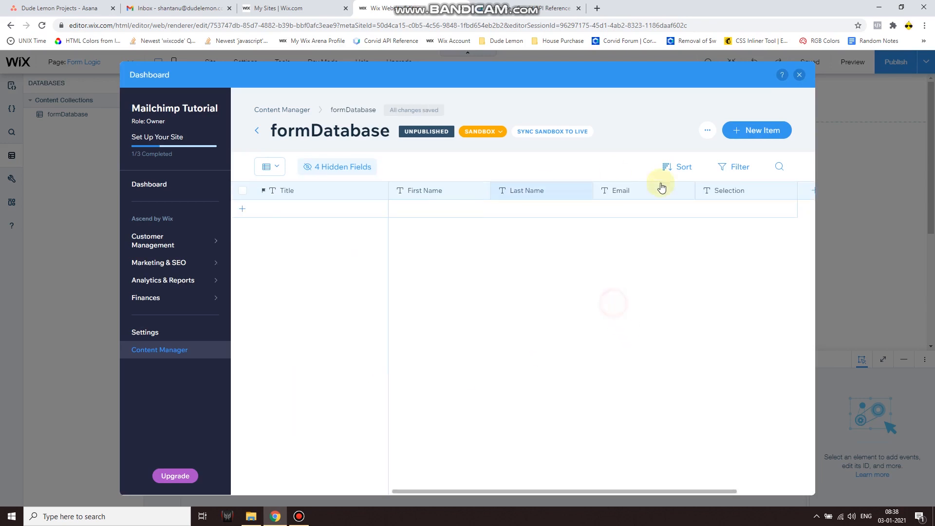
pyautogui.click(799, 74)
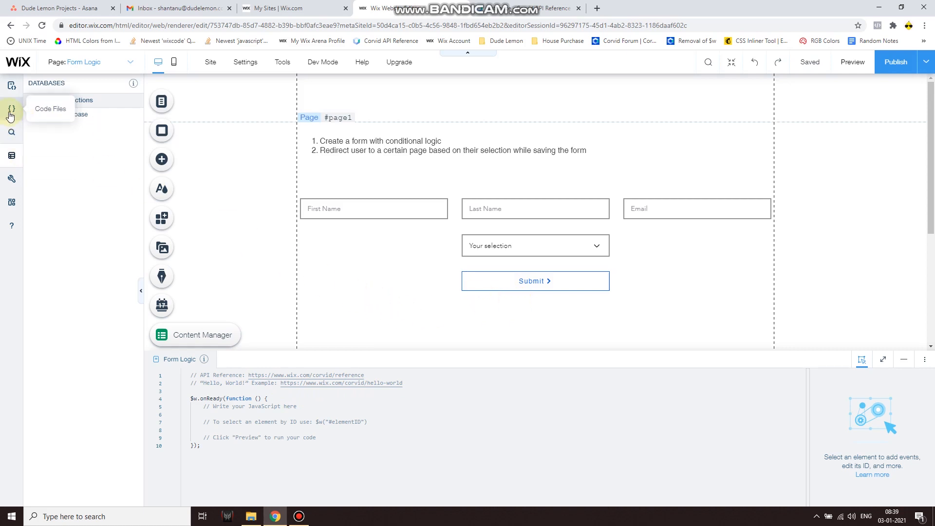
# Show the site's code files and start adding a new backend file
pyautogui.click(12, 108)
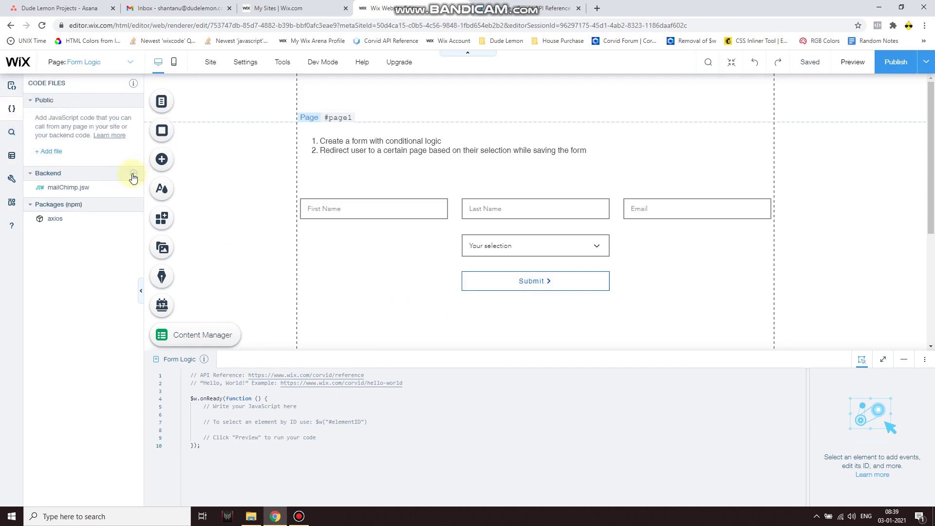
pyautogui.click(134, 174)
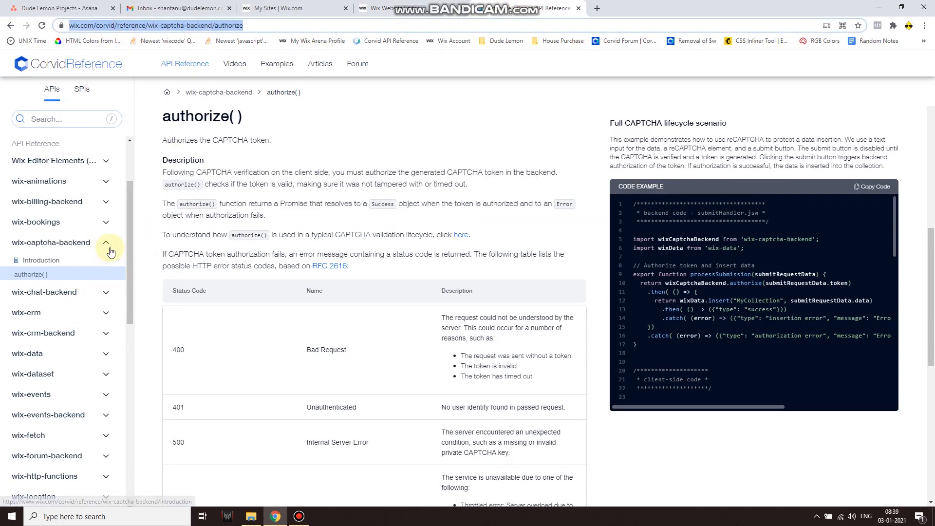
# Look up WixDataQuery find() under wix-data and select its suppressAuth/suppressHooks options snippet, then return to the editor
pyautogui.click(108, 243)
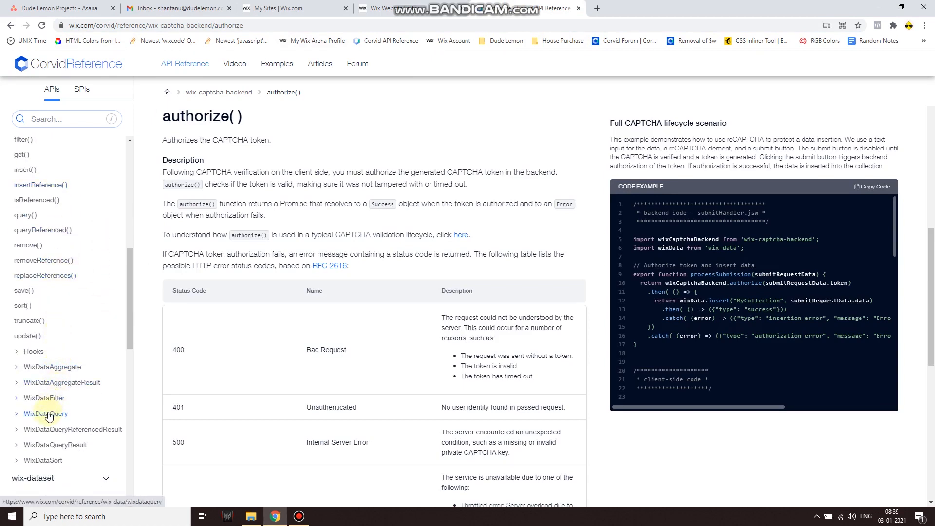
pyautogui.moveTo(31, 422)
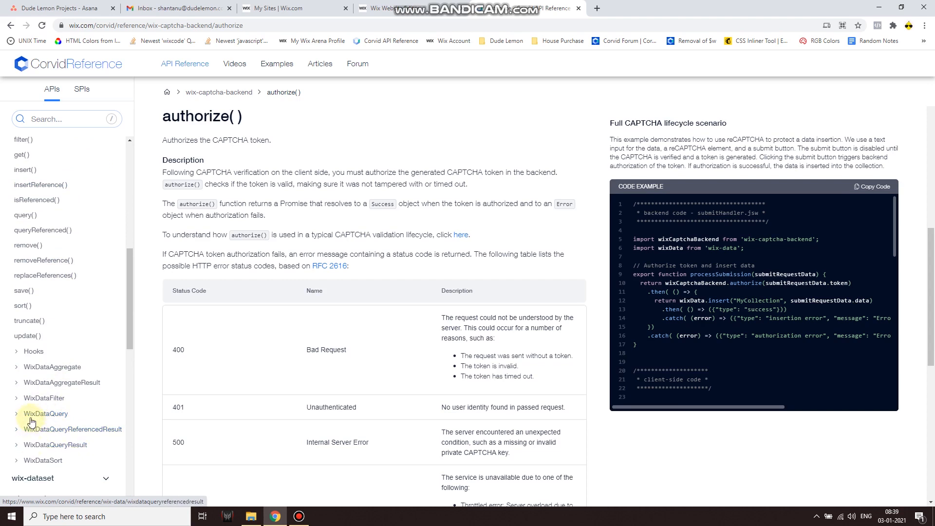
pyautogui.click(45, 413)
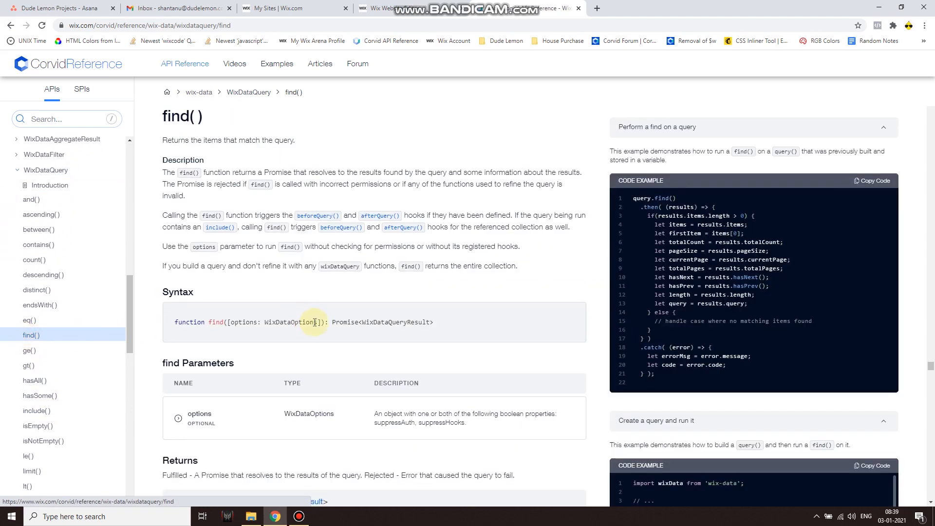
pyautogui.scroll(-3)
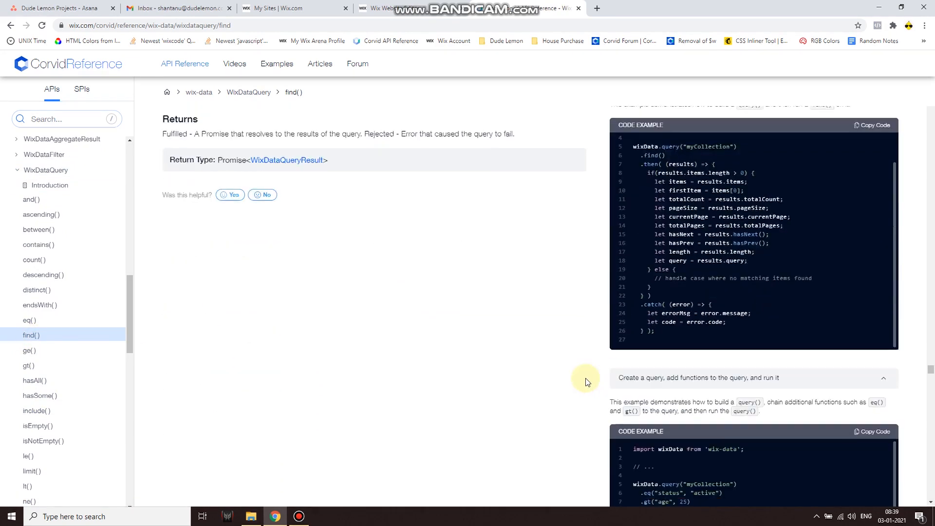
pyautogui.scroll(-3)
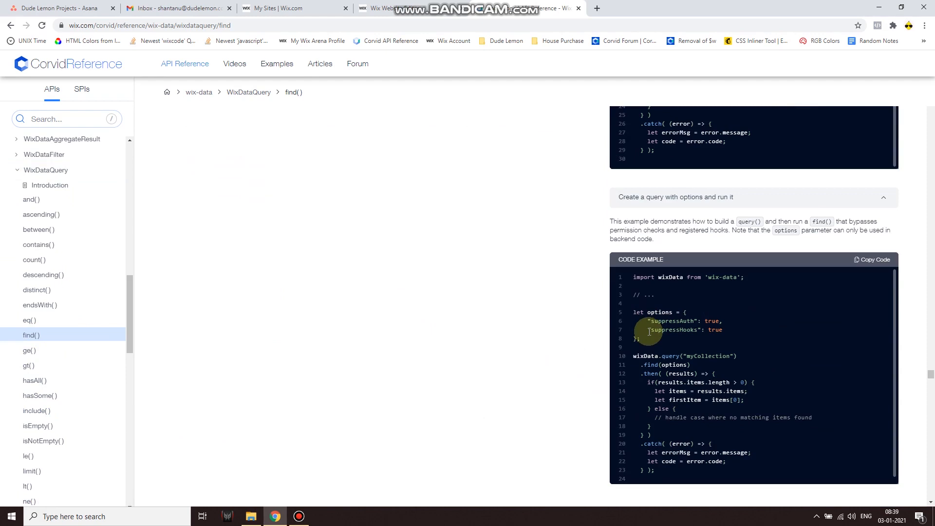
pyautogui.moveTo(632, 311); pyautogui.dragTo(641, 339)
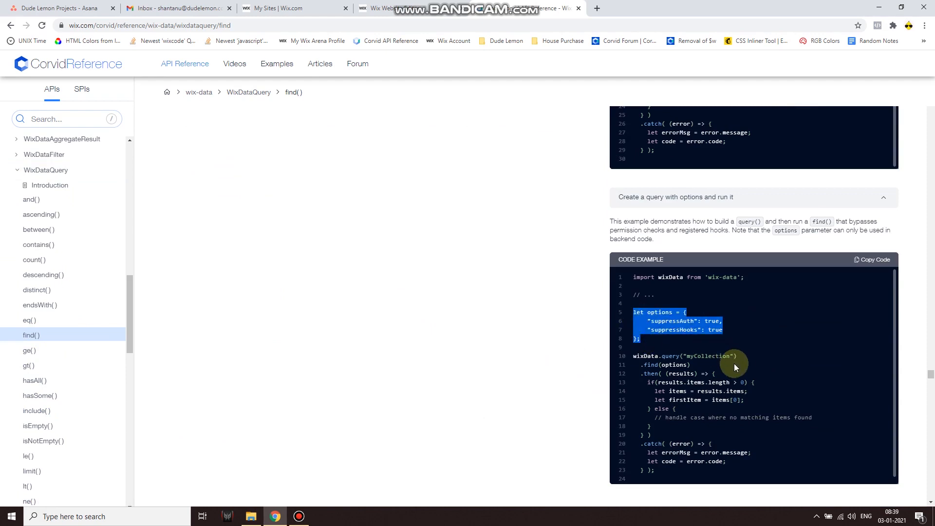
pyautogui.moveTo(480, 45)
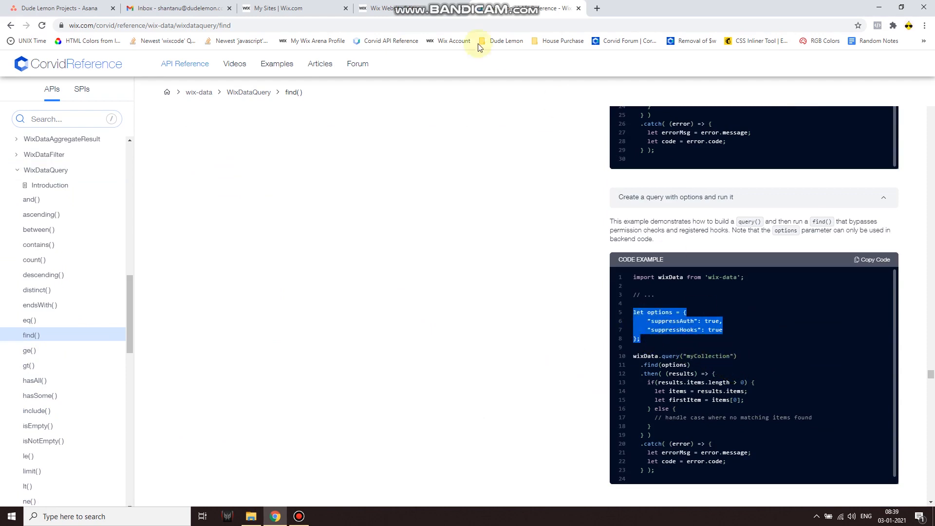
pyautogui.click(297, 8)
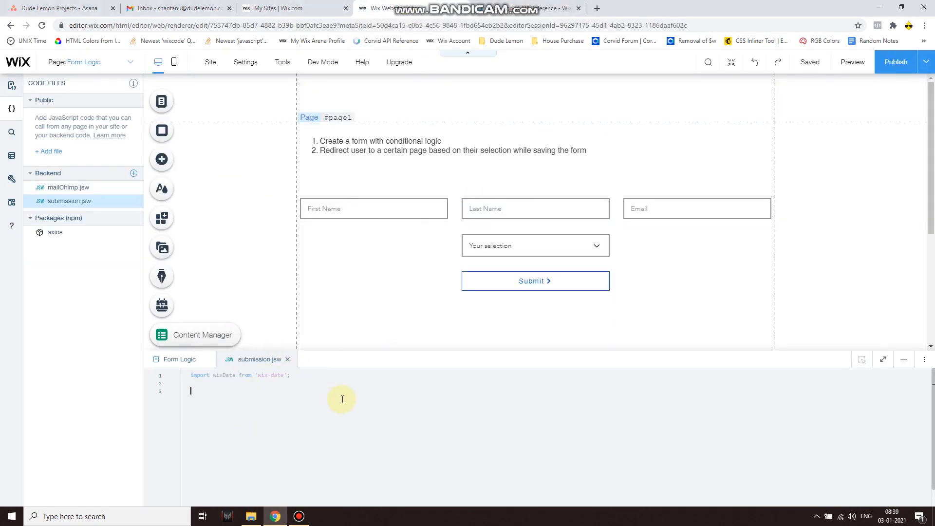
# In submission.jsw declare the options object and begin the exported dataSubmission function
pyautogui.write('let options = {')
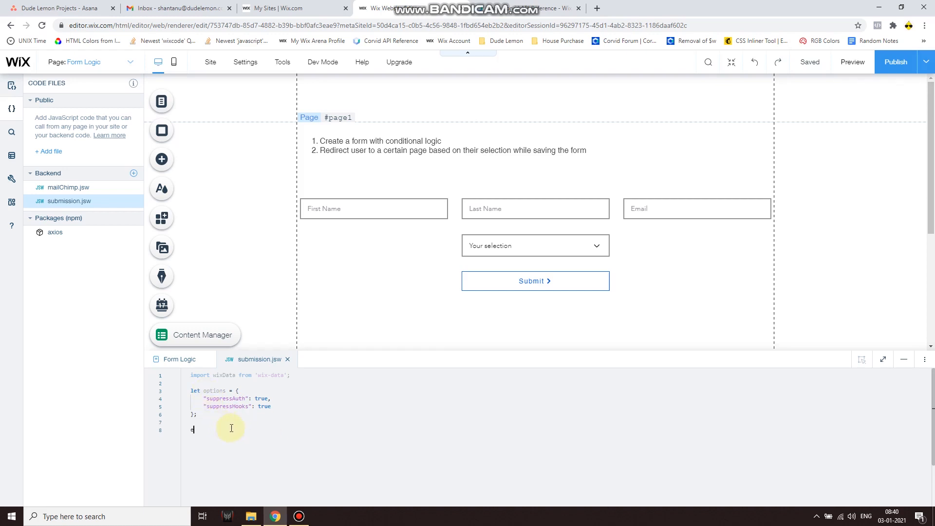
pyautogui.write('export function')
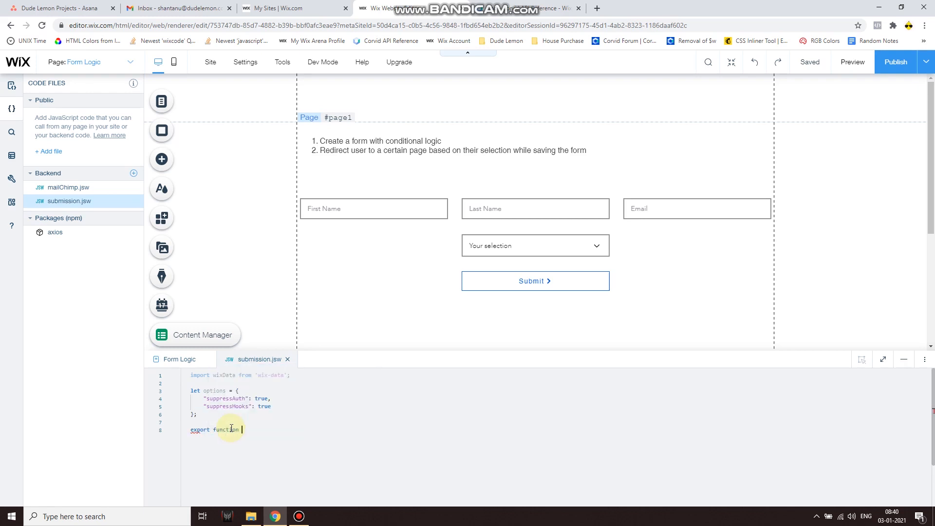
pyautogui.write('_dataSubmission(payload')
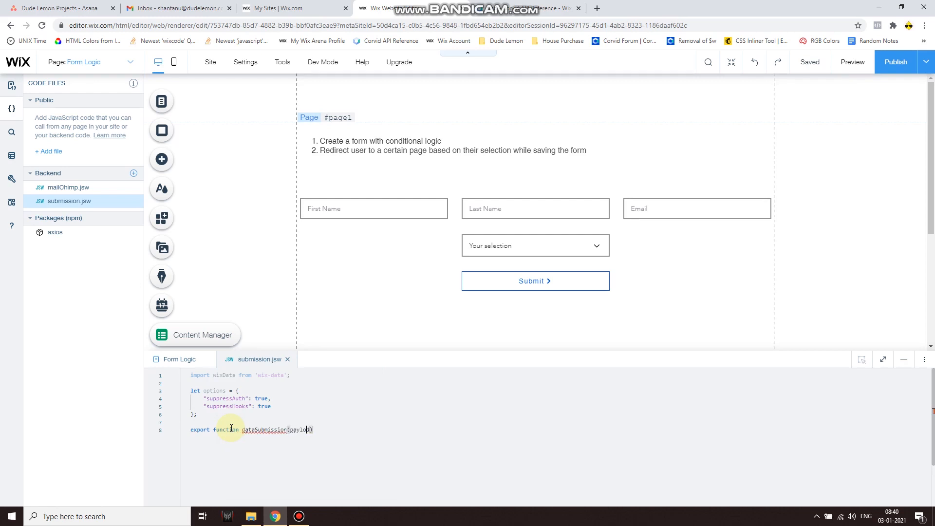
pyautogui.write('{}')
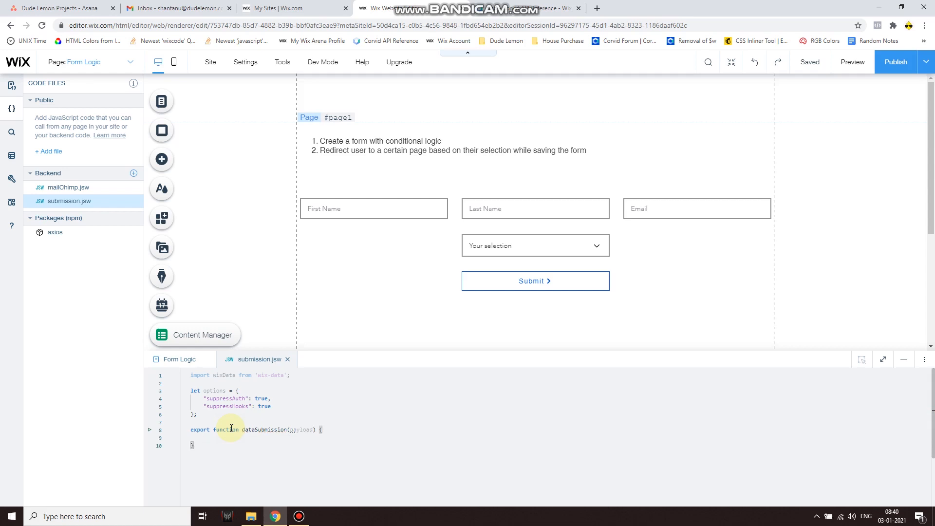
# Have dataSubmission return wixData.insert('formDatabase', payload, options)
pyautogui.write('return wixData')
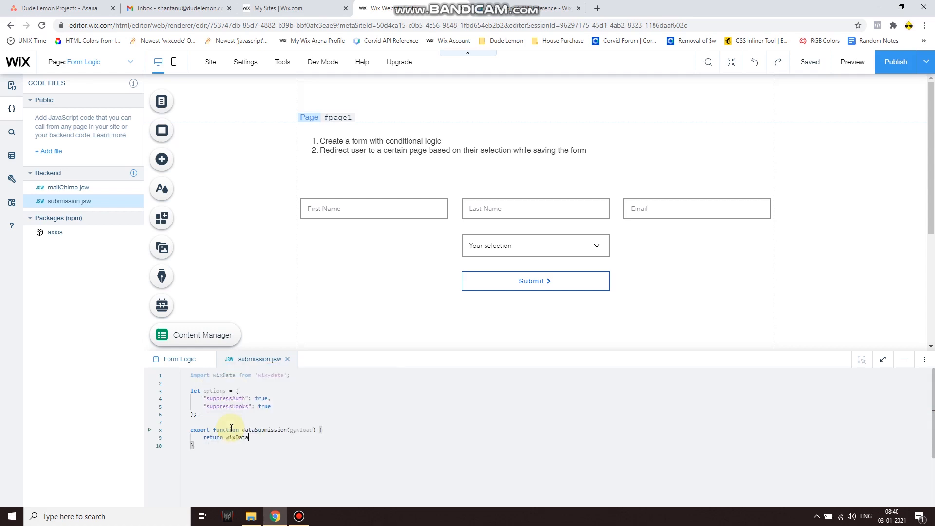
pyautogui.write('.insert()')
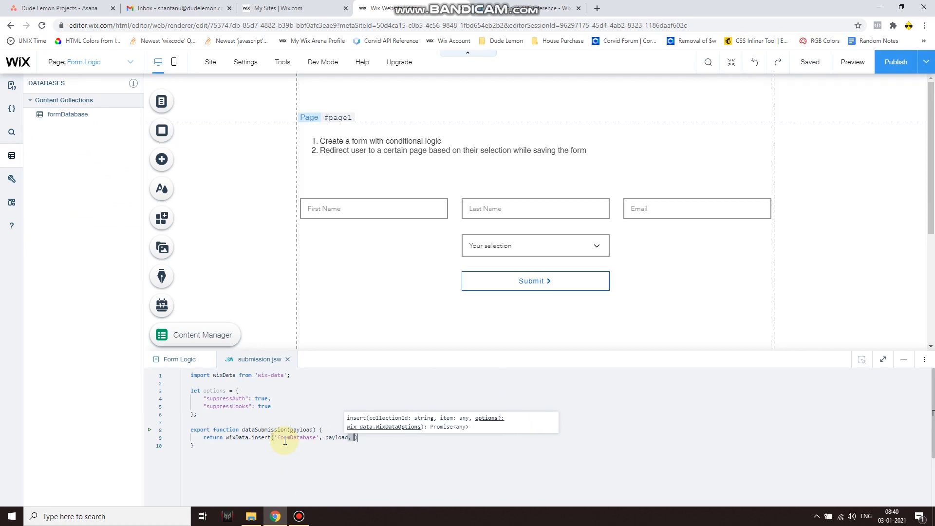
pyautogui.write('options)')
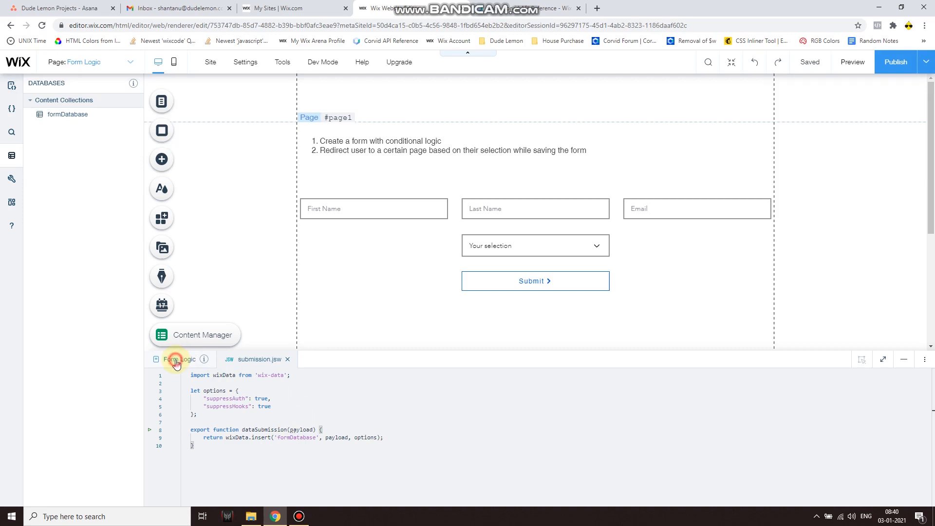
pyautogui.click(178, 358)
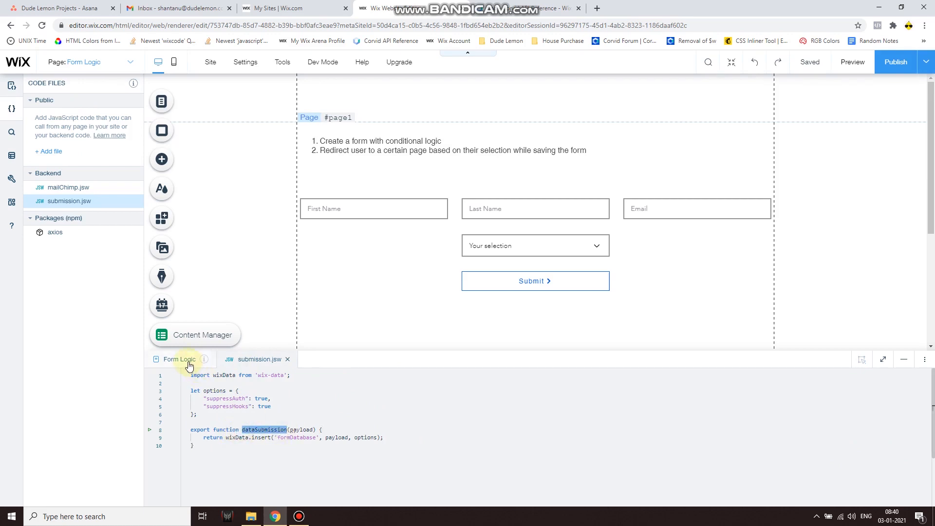
# Add import {dataSubmission} from 'backend/submission' to the Form Logic page code and select the Submit button
pyautogui.click(179, 358)
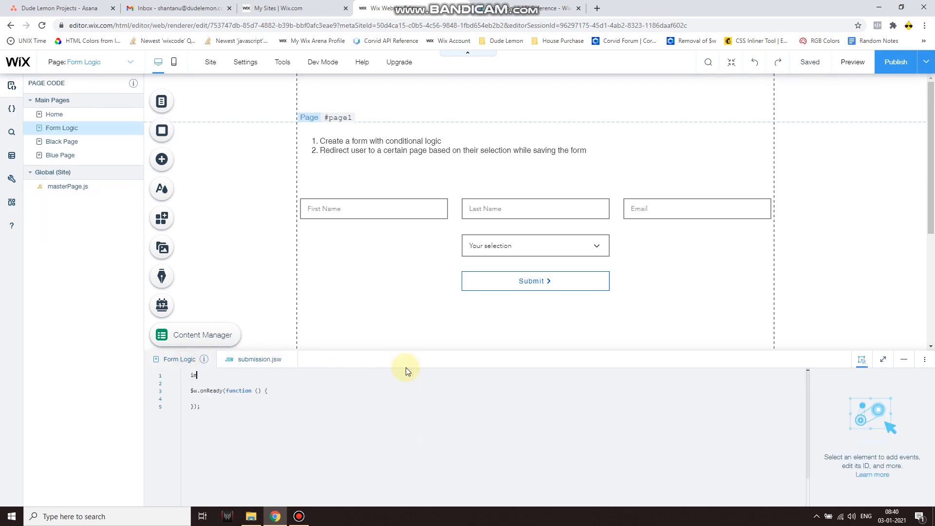
pyautogui.write("mport {dataSubmission} from 'backend/submission';")
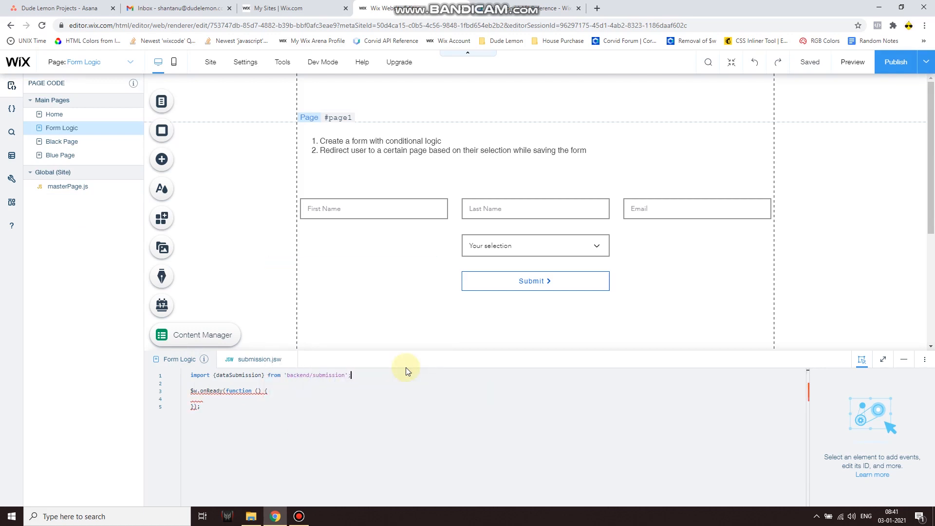
pyautogui.click(534, 280)
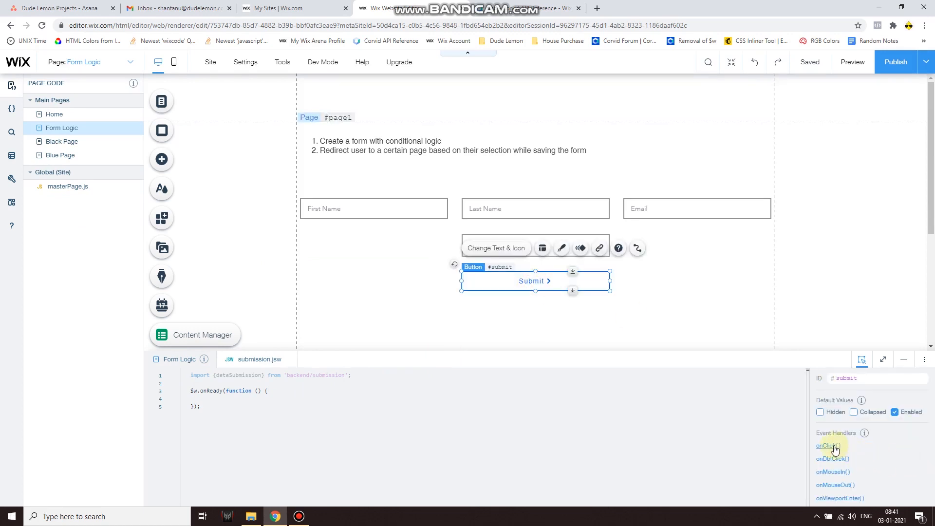
# Create the submit_click handler and begin its if condition on $w('#fname').valid
pyautogui.click(826, 446)
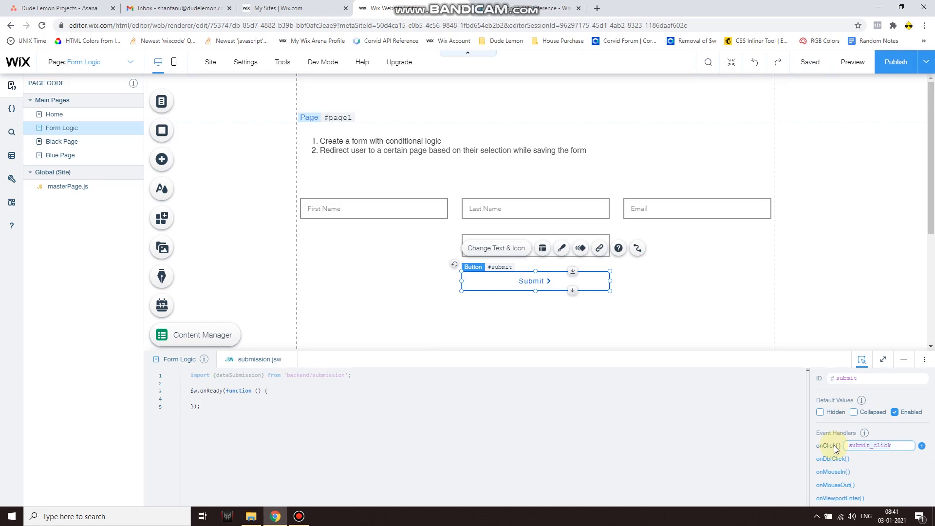
pyautogui.click(826, 446)
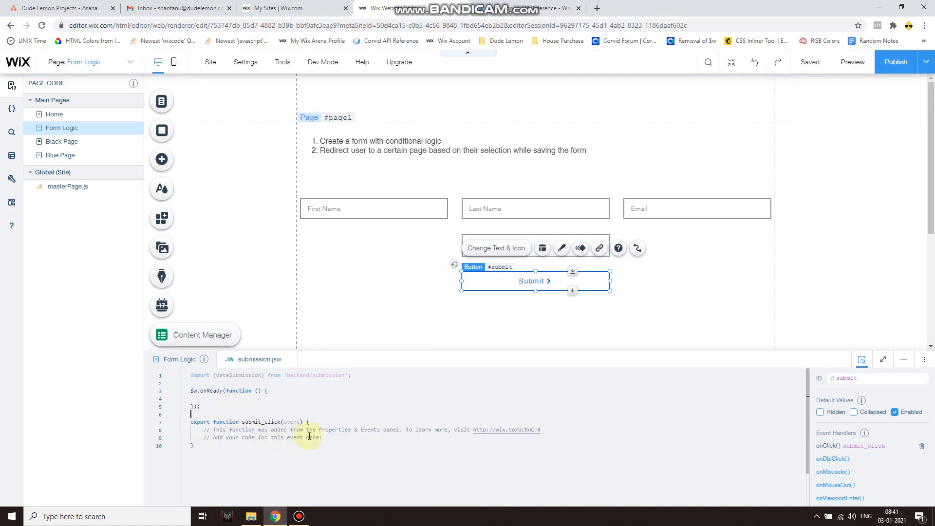
pyautogui.moveTo(204, 430); pyautogui.dragTo(327, 437)
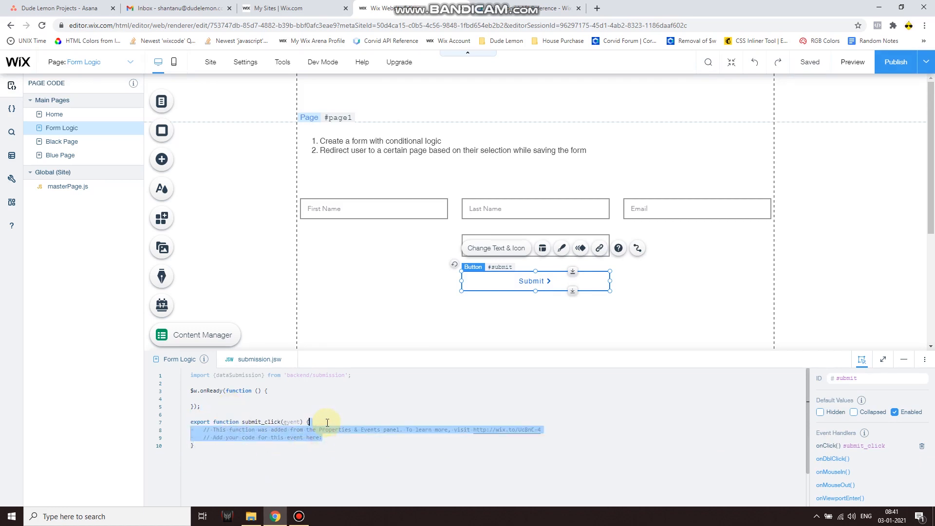
pyautogui.write('if($w(')
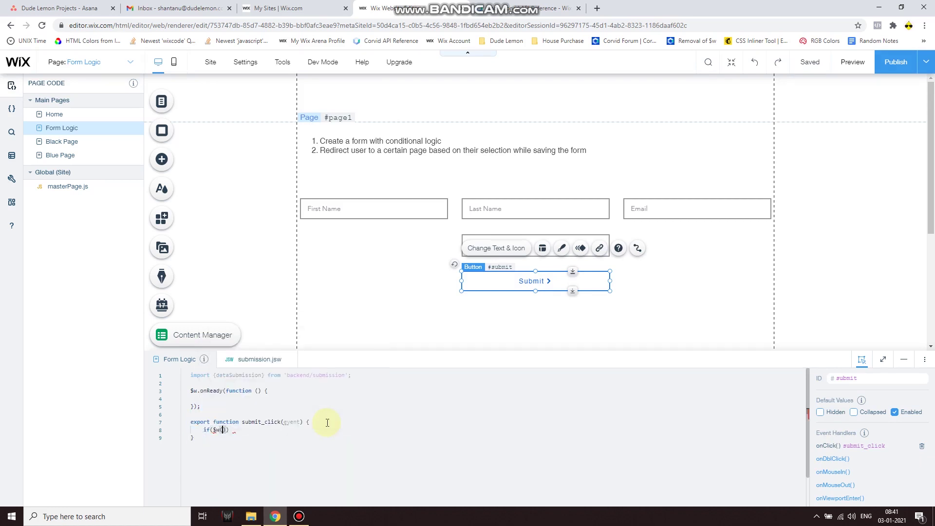
pyautogui.write('#fname"')
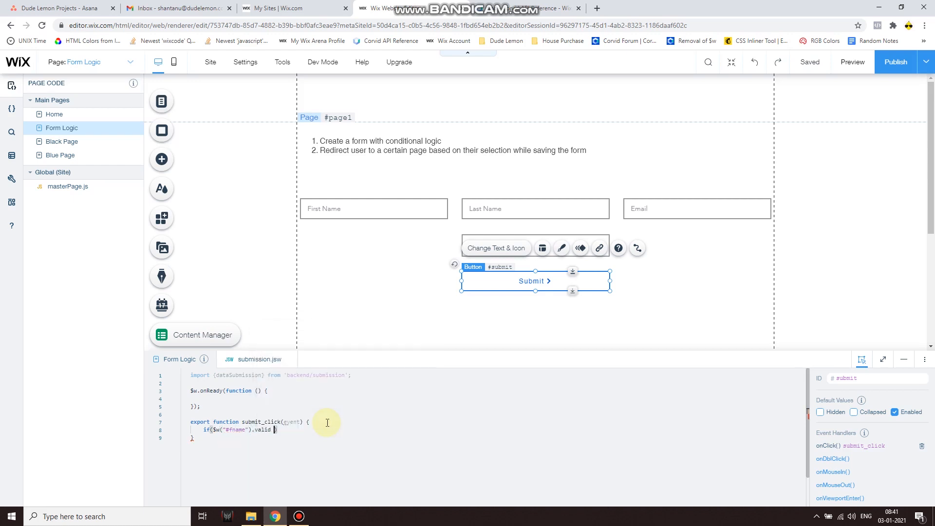
pyautogui.write('&& $w("#lname')
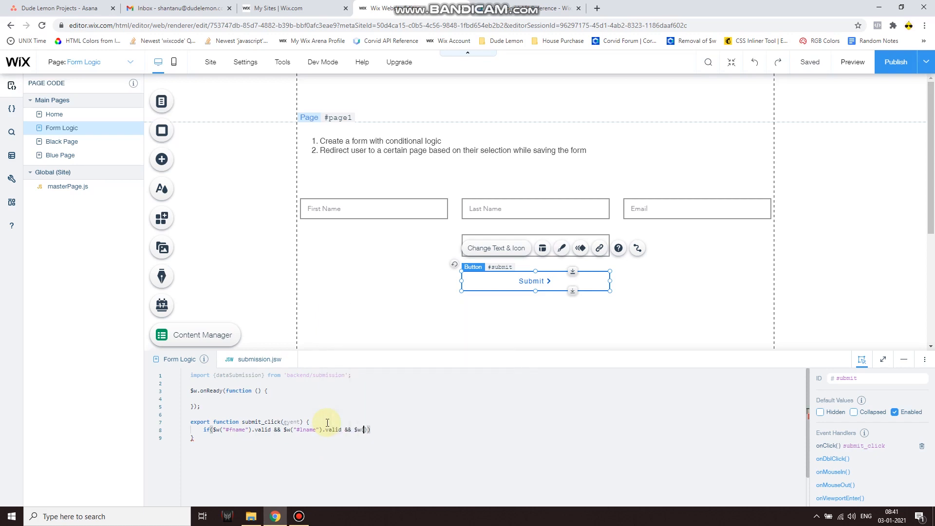
# Complete the validity check for email and option, with else console.log('Error occurred')
pyautogui.write('"#email").v')
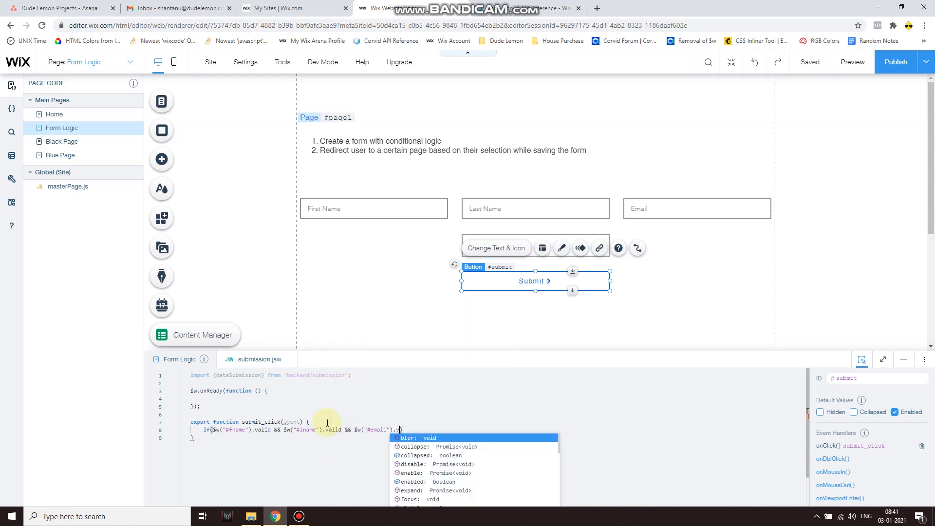
pyautogui.write('alid')
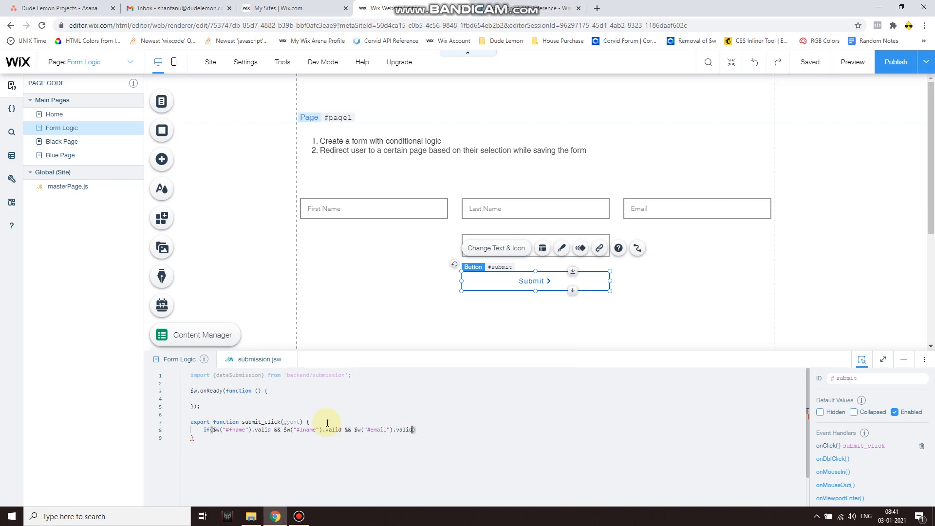
pyautogui.write('&& $w()')
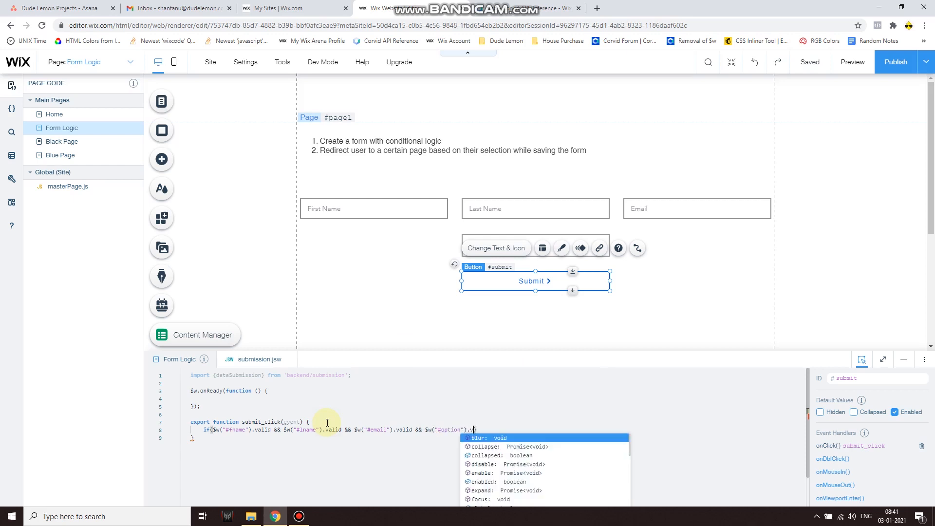
pyautogui.write('valid){')
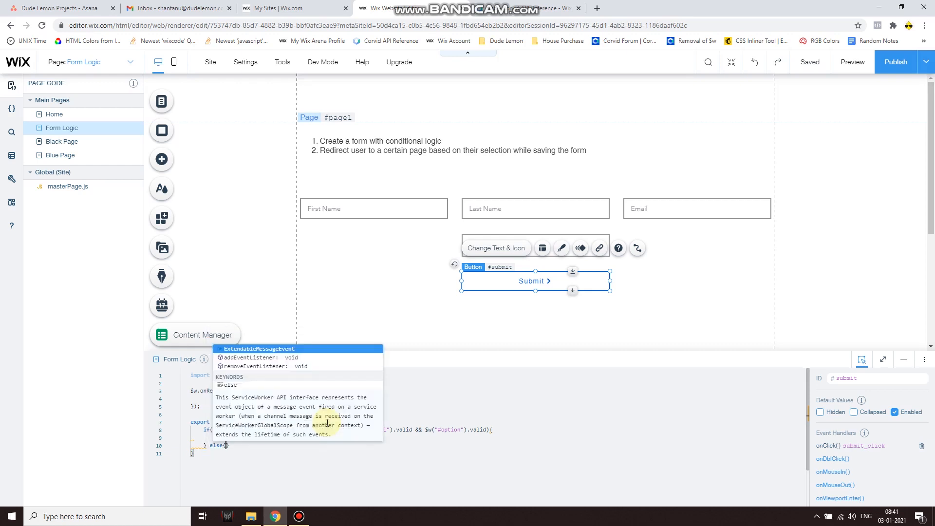
pyautogui.write("console.log('Error c")
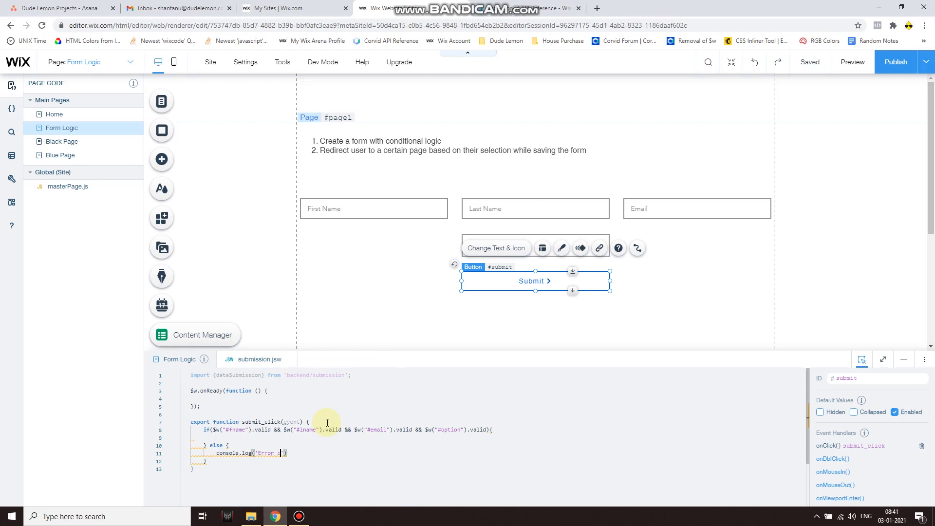
pyautogui.write('occurred')
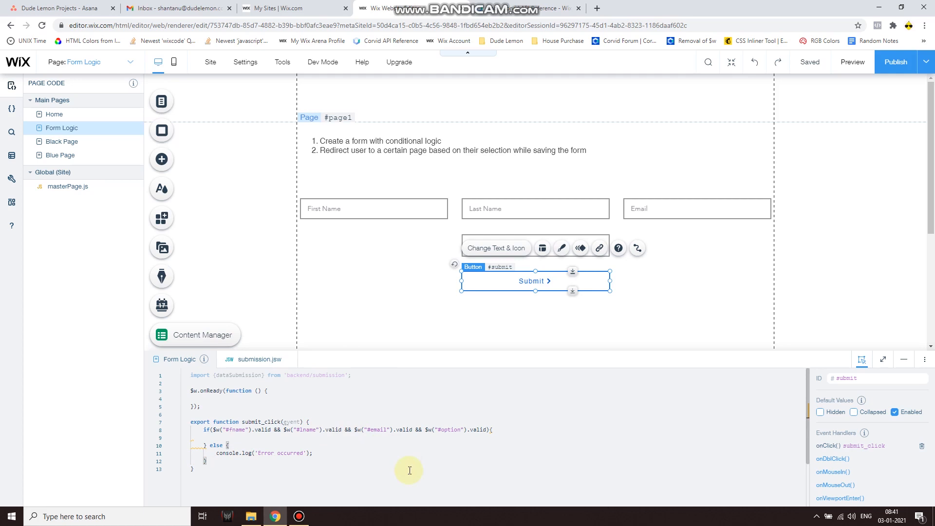
pyautogui.moveTo(558, 446)
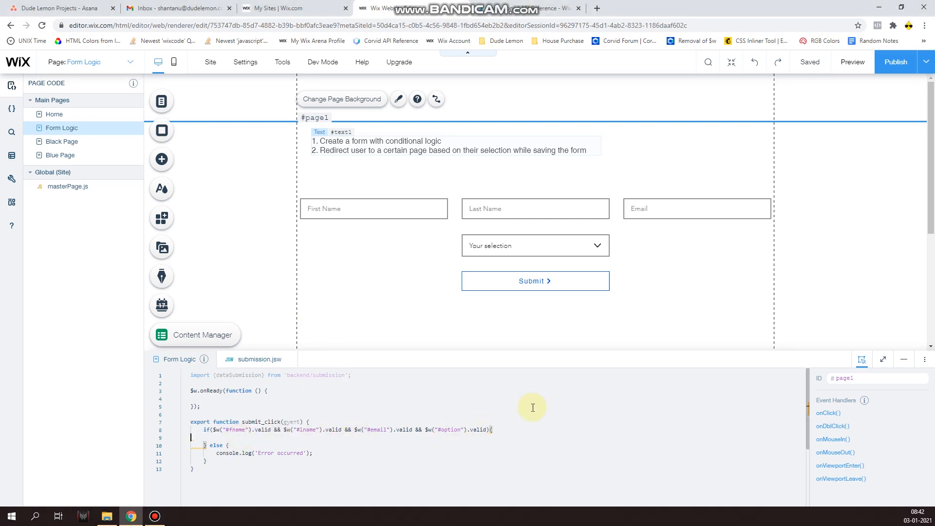
# Begin a let declaration, then view the formDatabase collection with hidden fields shown
pyautogui.write('let')
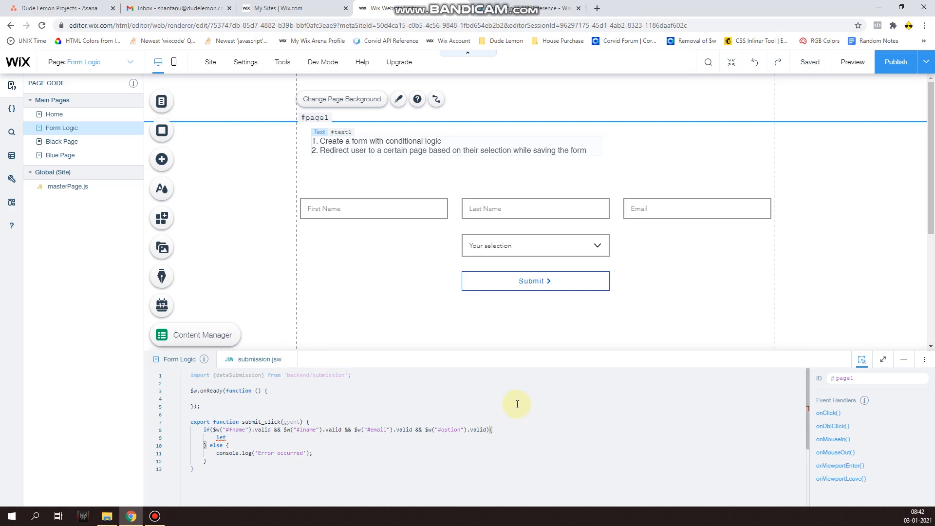
pyautogui.click(12, 155)
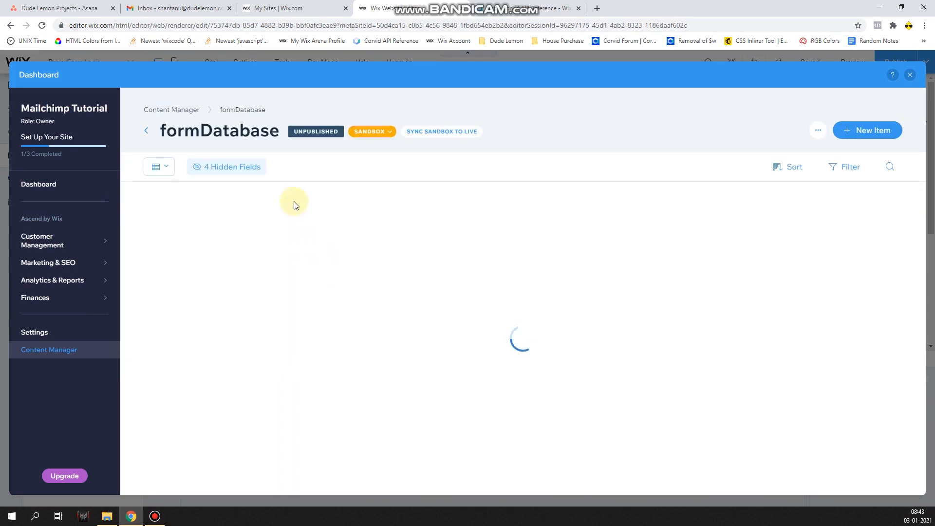
pyautogui.click(226, 166)
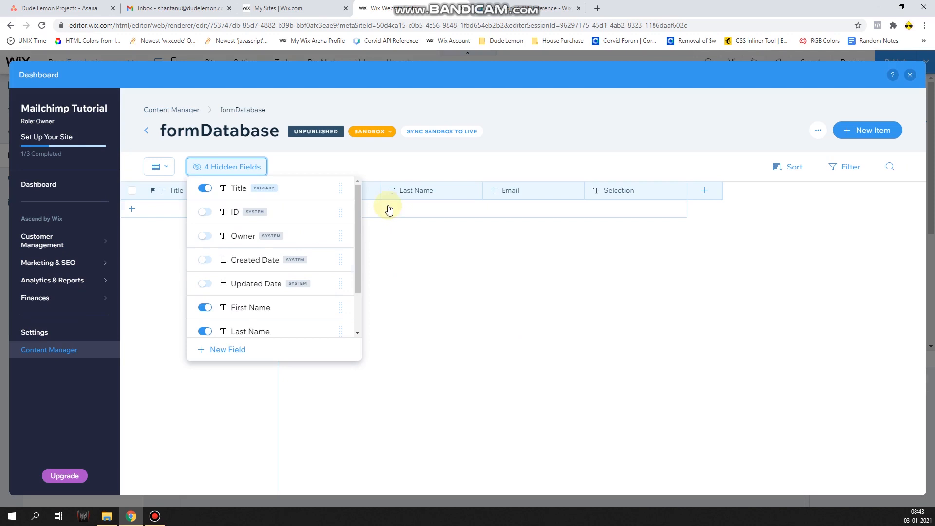
# Check the Last Name field's properties to read its key, lastName, and cancel
pyautogui.click(322, 307)
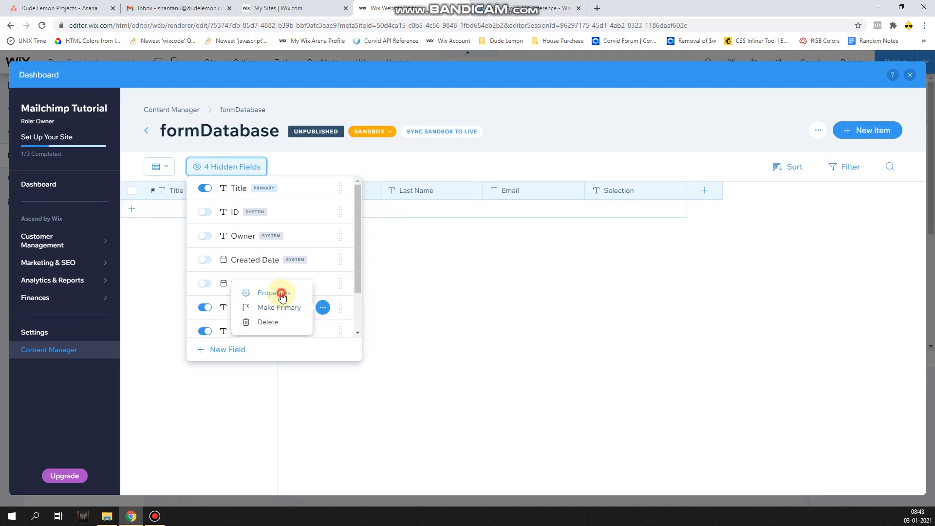
pyautogui.click(273, 292)
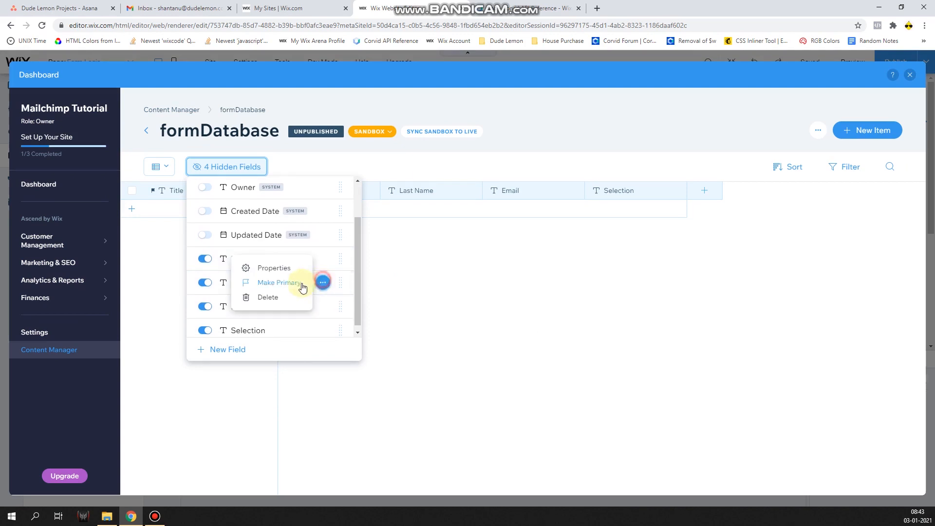
pyautogui.click(274, 267)
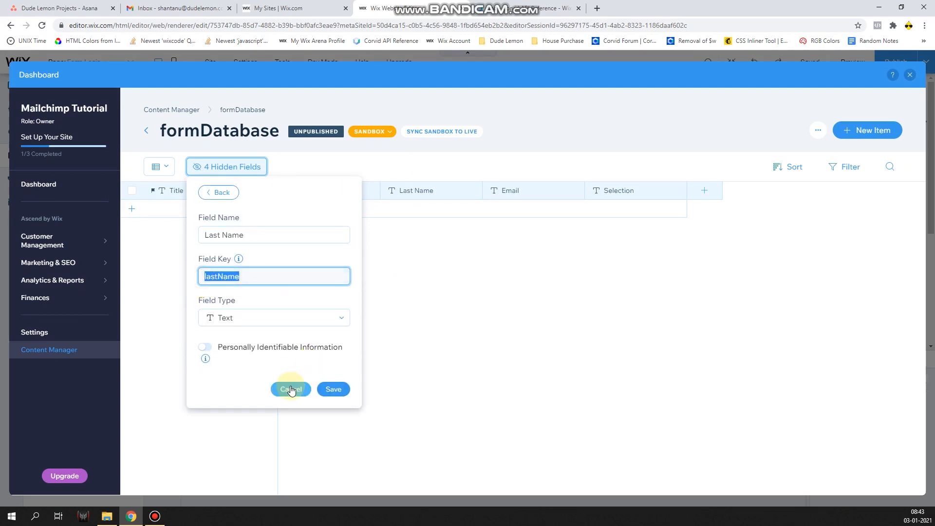
pyautogui.click(291, 390)
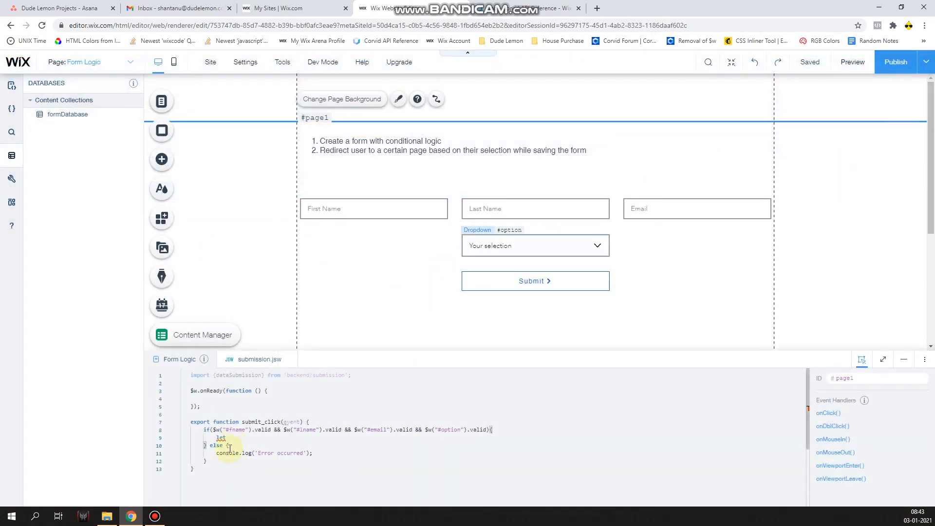
# Define let payload with firstName and lastName from the $w field values
pyautogui.write('payload = {')
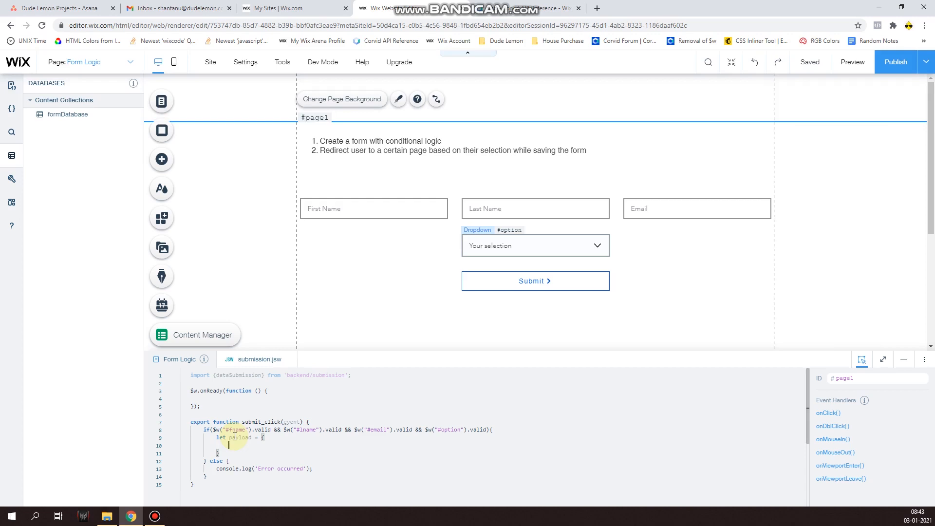
pyautogui.write('firstName: $w("#fname')
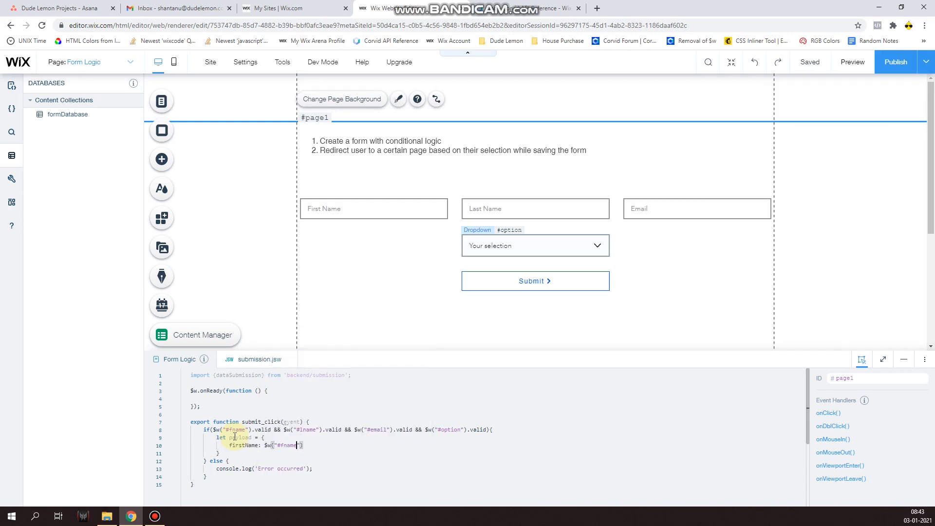
pyautogui.write('.value,')
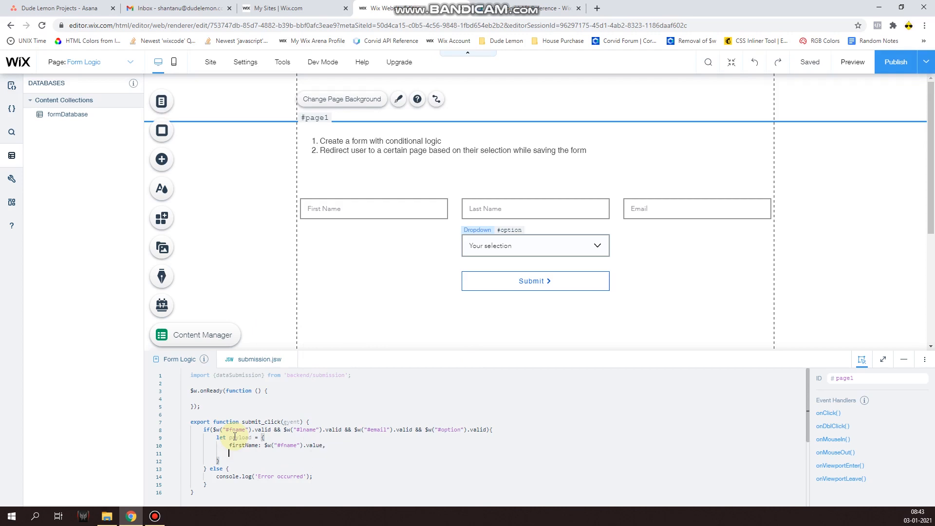
pyautogui.write('lastName: $w("#lname").value,')
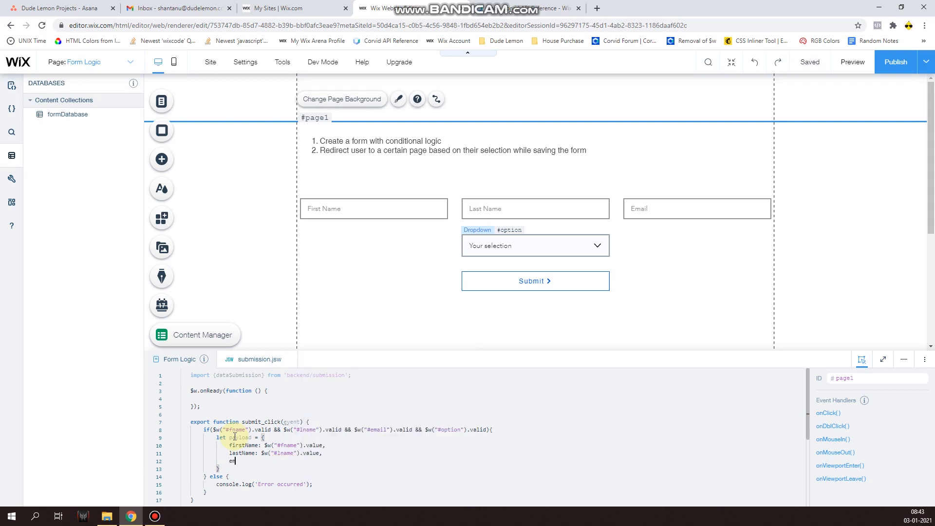
# Add email and selection values to the payload and call dataSubmission(payload)
pyautogui.write('email: $w("#email").value,')
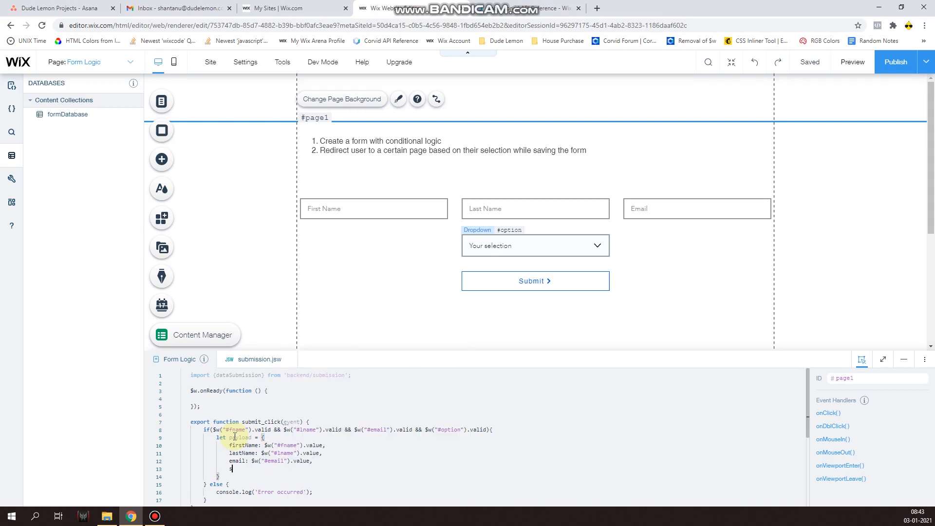
pyautogui.write('selection: $w("#option"')
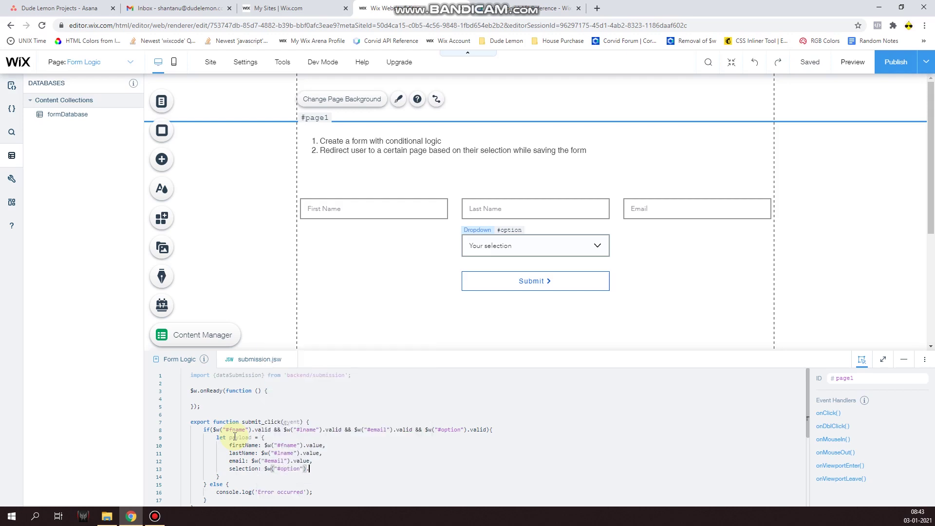
pyautogui.write('.value')
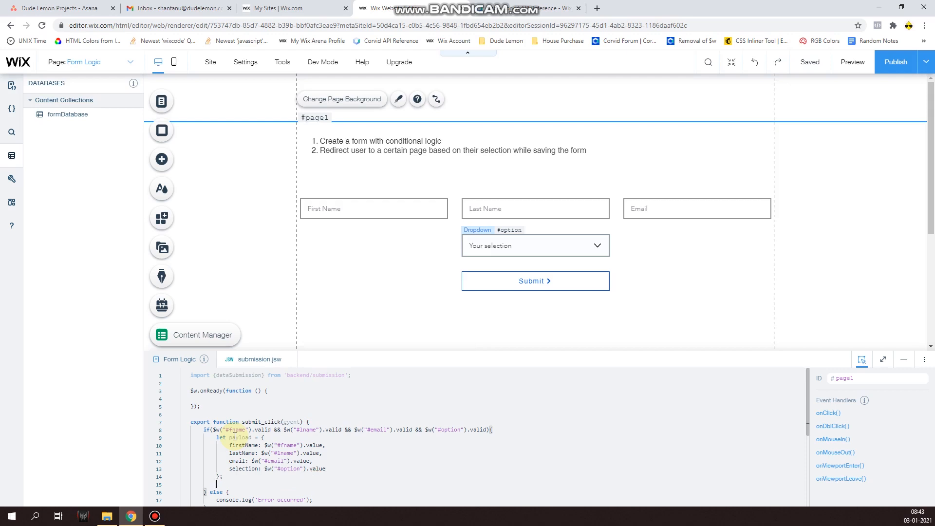
pyautogui.write('dataSubmission(p')
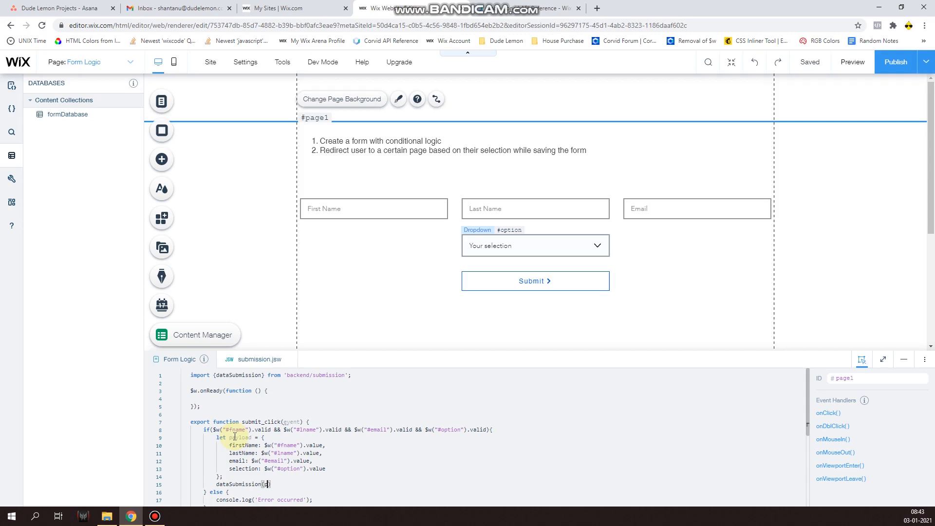
pyautogui.write('payload')
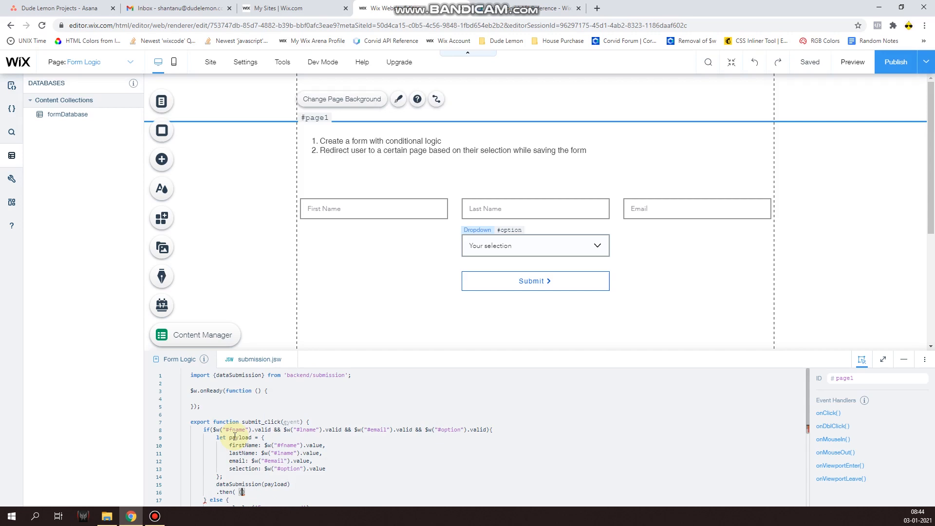
# In .then(), check whether $w('#option').value === 'Black'
pyautogui.write('() => {')
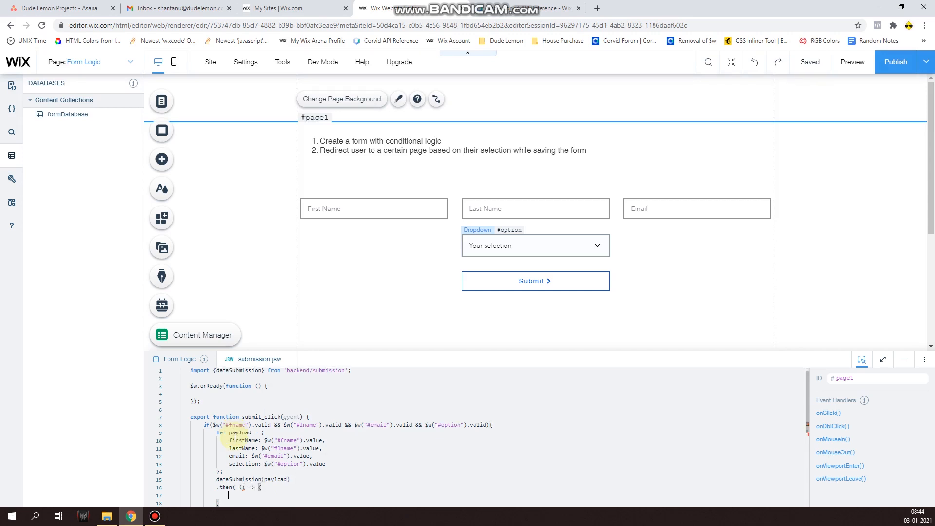
pyautogui.scroll(-3)
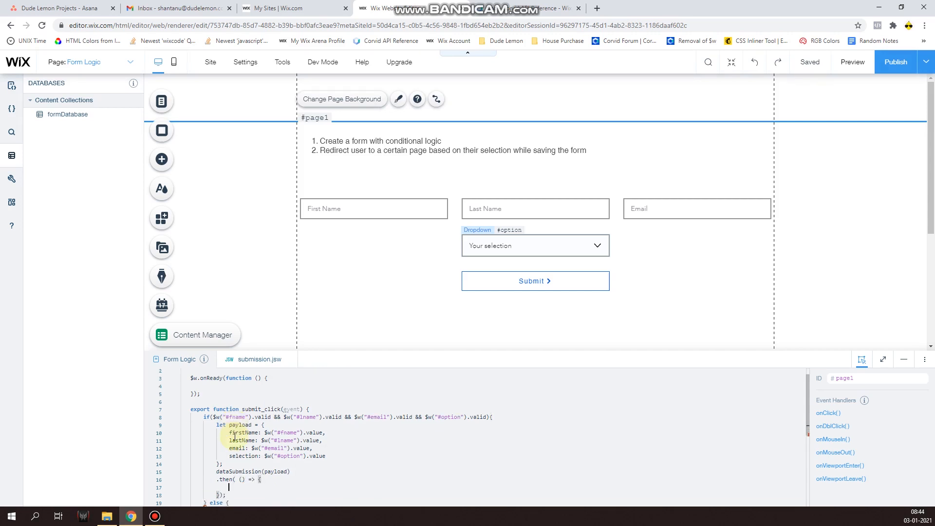
pyautogui.write('if()')
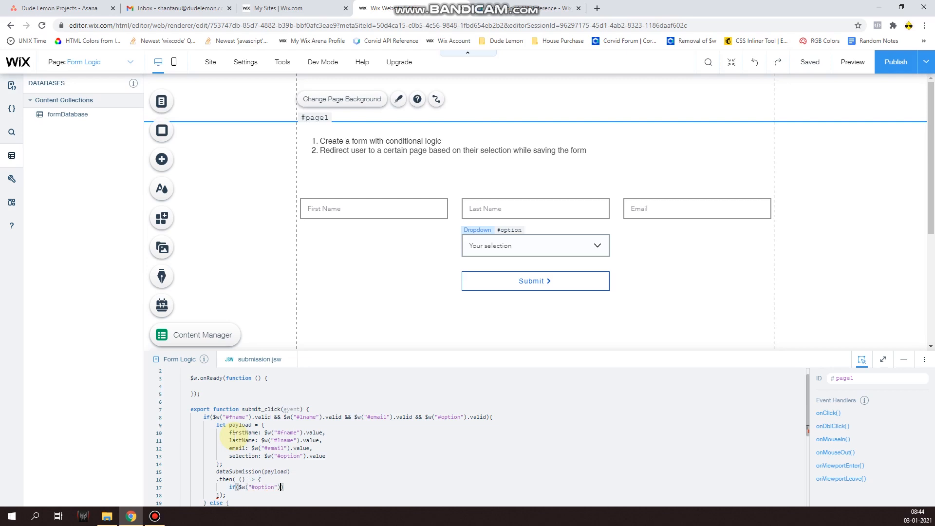
pyautogui.write('.value')
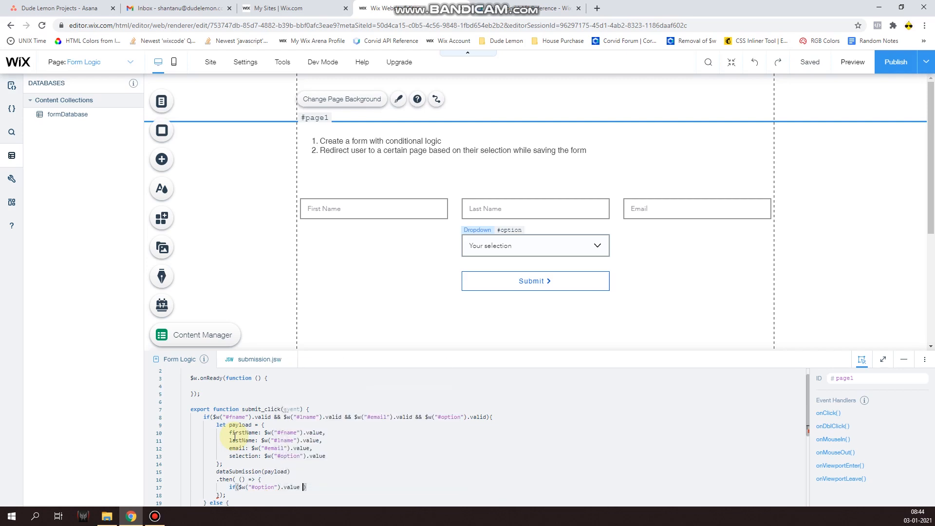
pyautogui.write("=== 'B'")
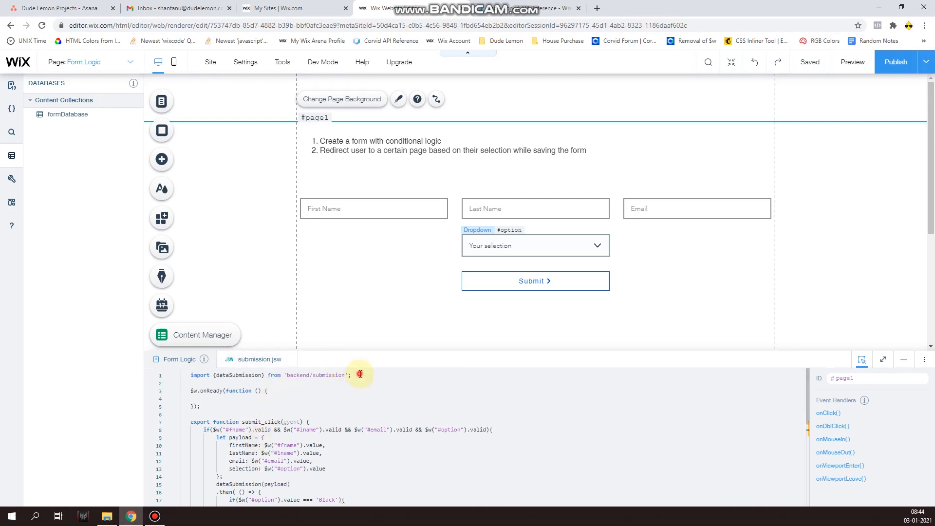
# Import wixLocation and redirect to '/black-page', otherwise '/blue-page'
pyautogui.write('imp')
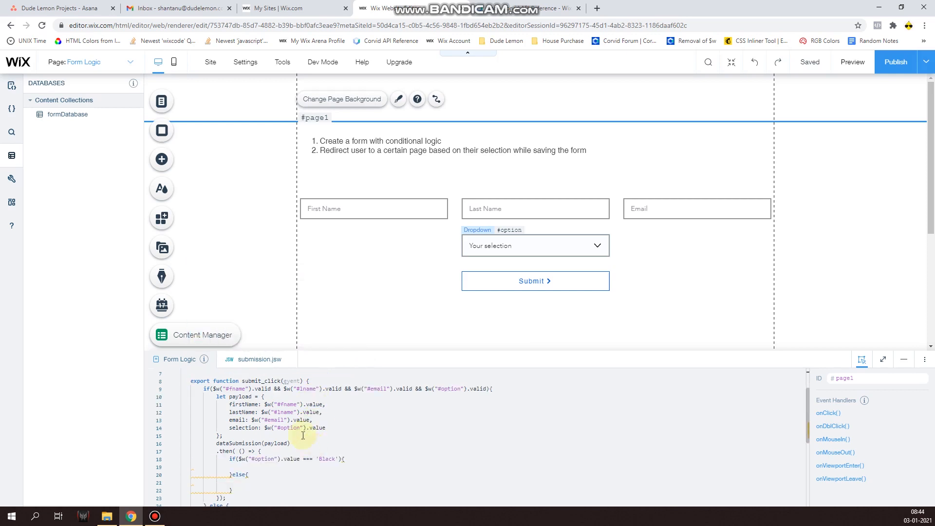
pyautogui.write("wixLocation.to('/black-page');")
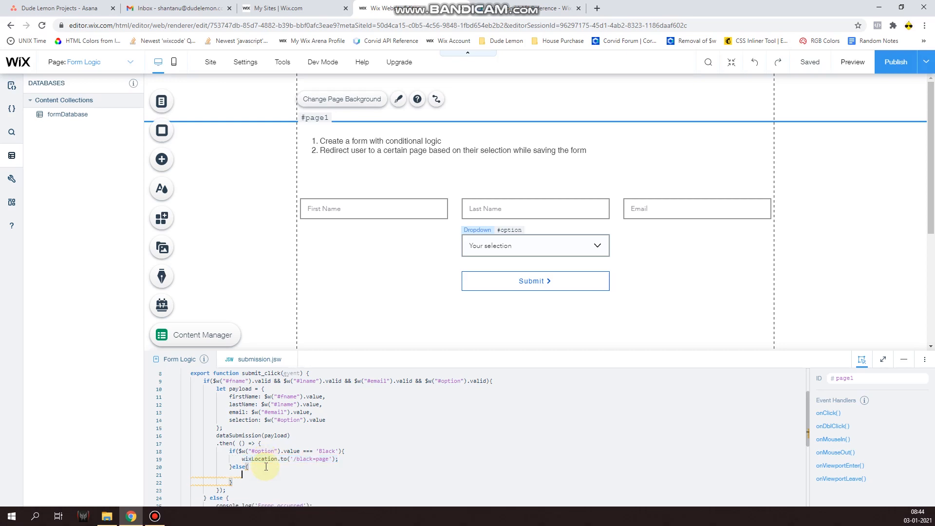
pyautogui.write("wixLocation.to('/black=page');")
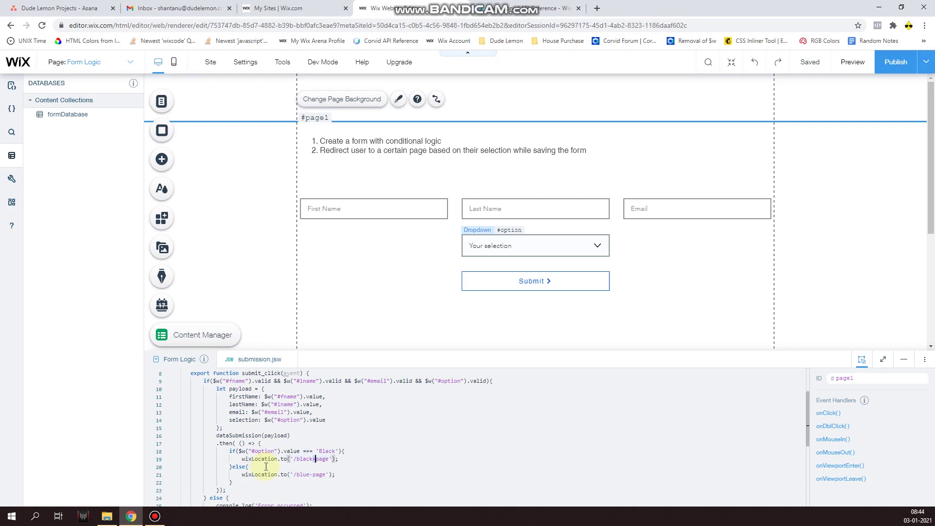
pyautogui.moveTo(852, 62)
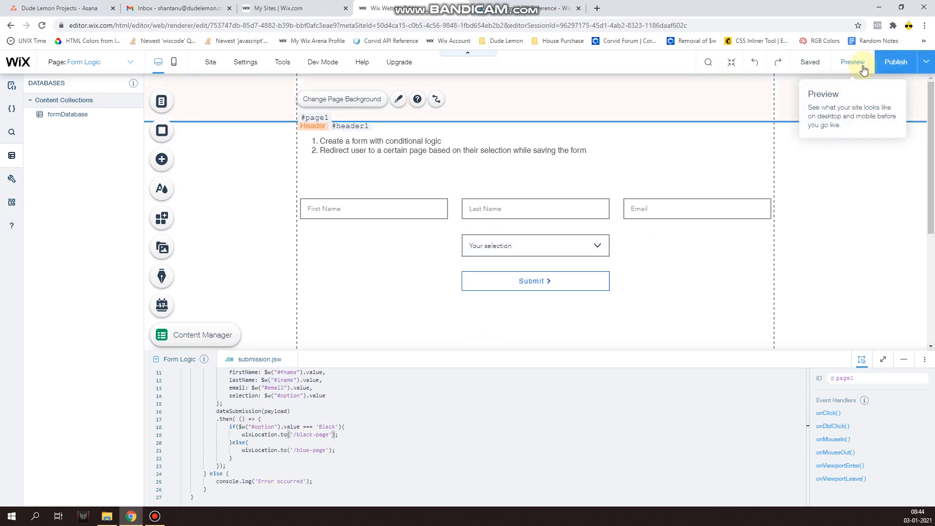
pyautogui.click(853, 61)
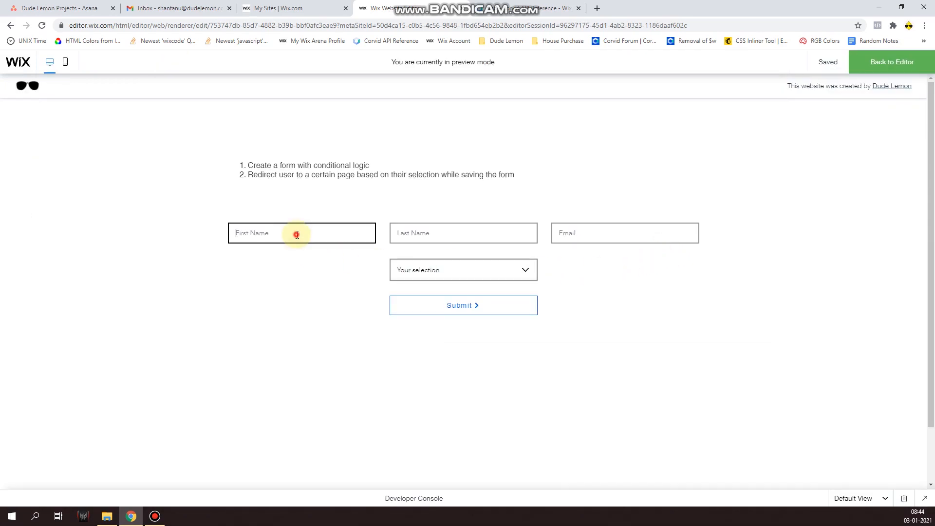
pyautogui.write('Shan')
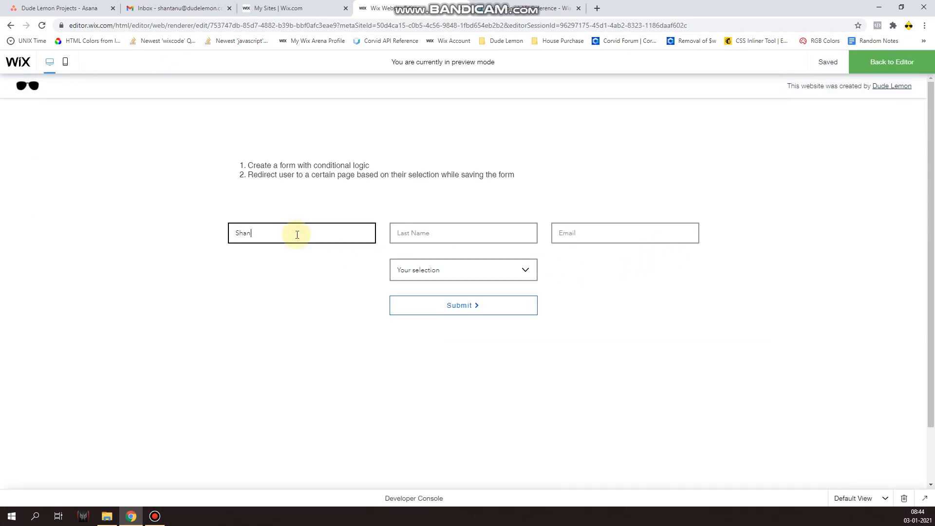
pyautogui.write('Dude')
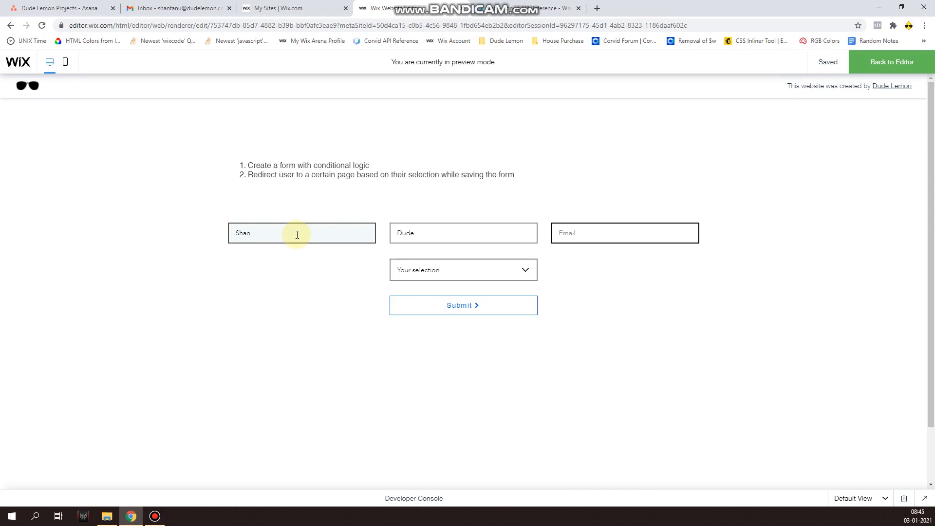
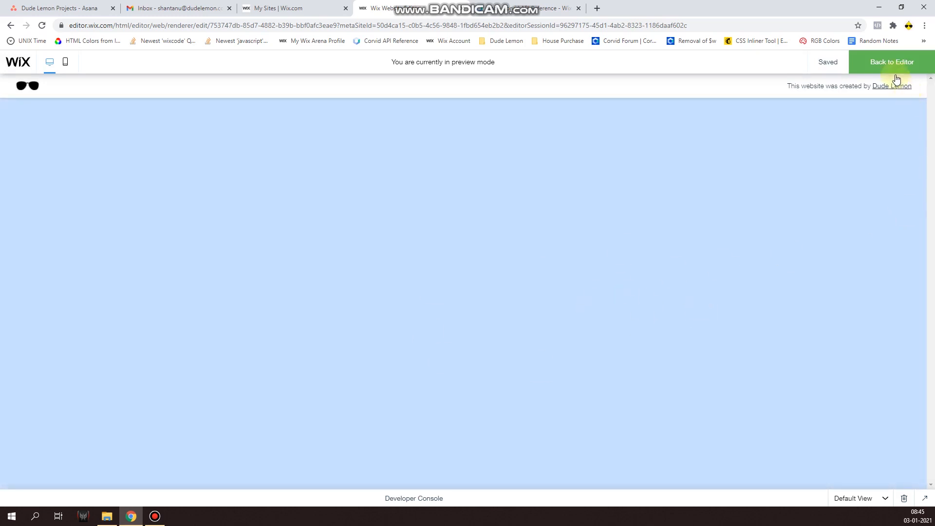
pyautogui.click(892, 61)
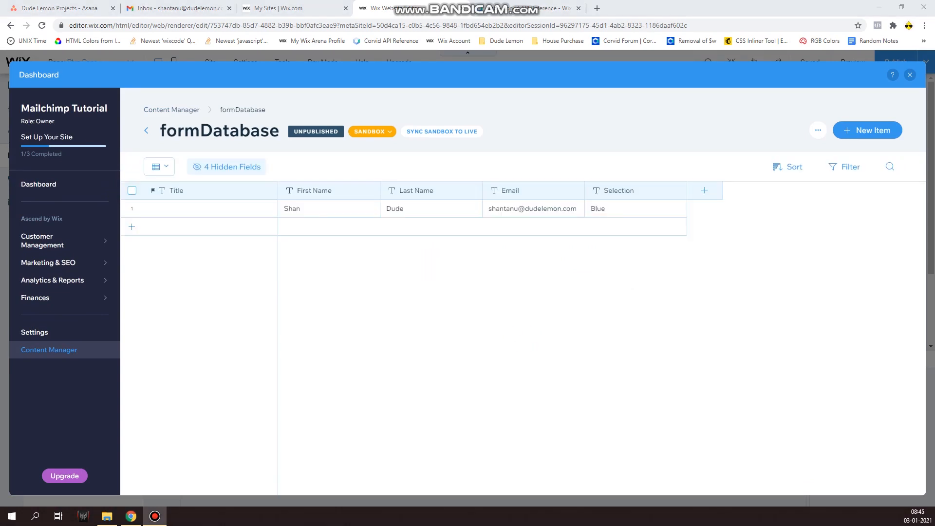
pyautogui.moveTo(266, 325)
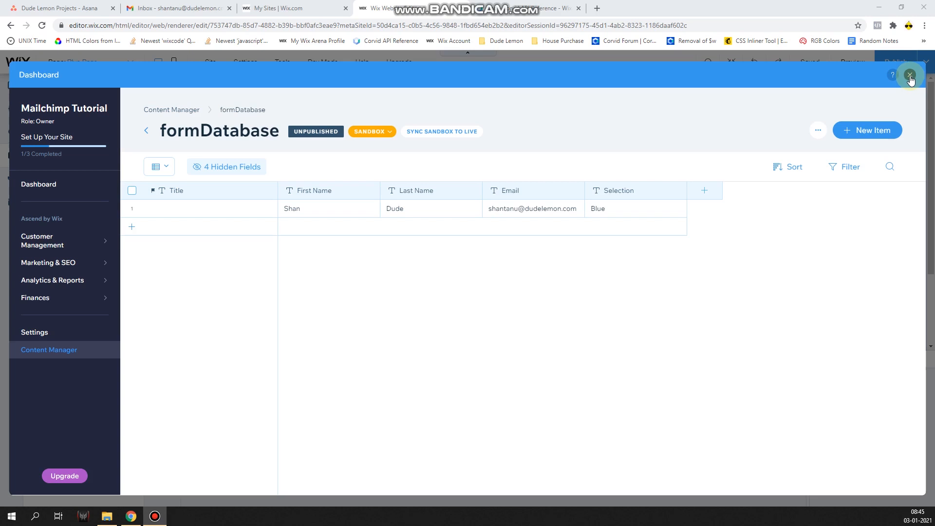
# Close the formDatabase dashboard after checking the new Blue row
pyautogui.click(910, 74)
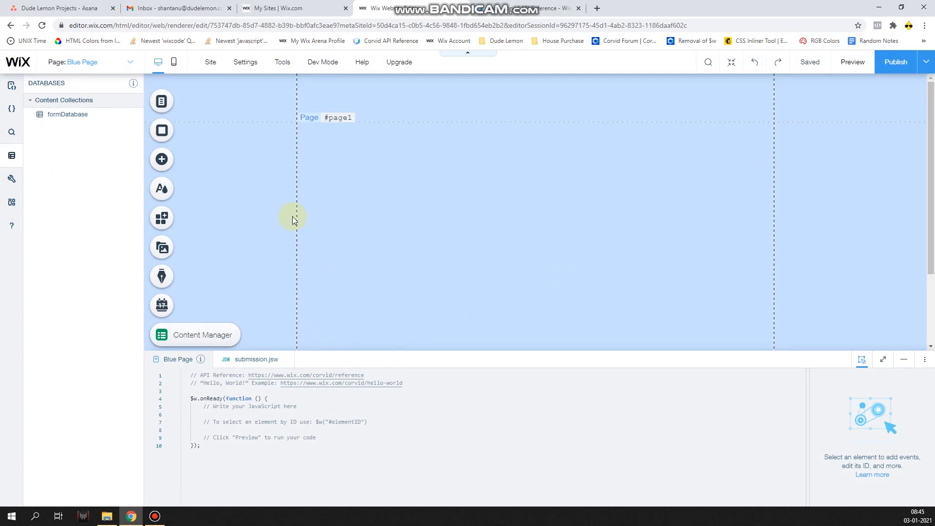
# Reopen the Form Logic page from the Page Code sidebar and review its Black/Blue redirect code
pyautogui.click(10, 84)
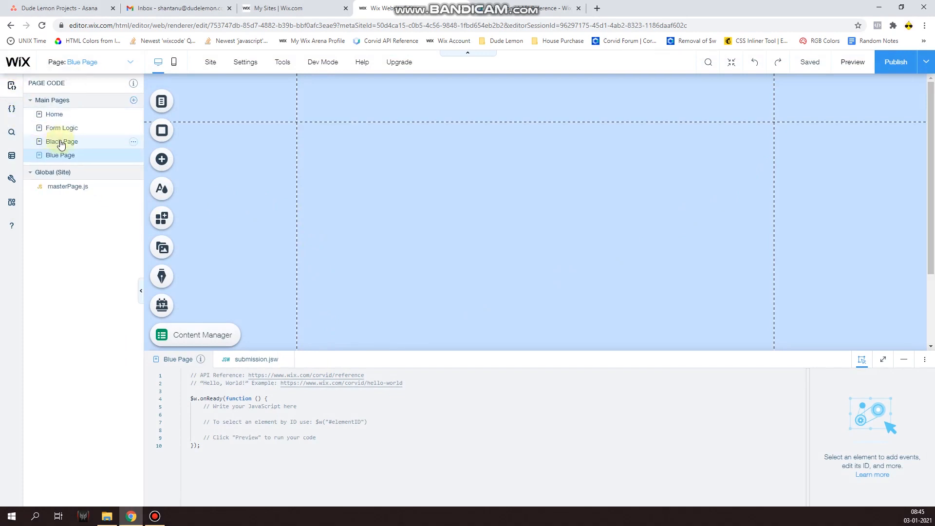
pyautogui.click(61, 128)
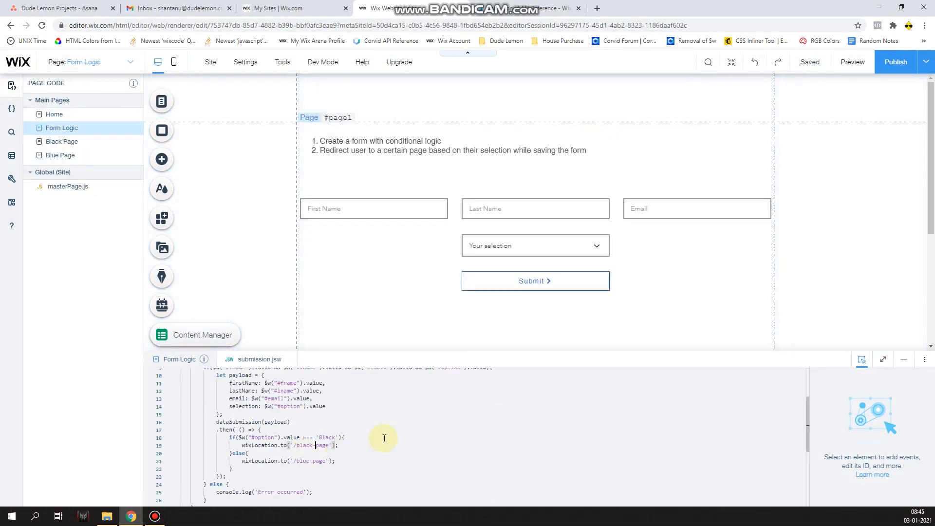
pyautogui.scroll(-3)
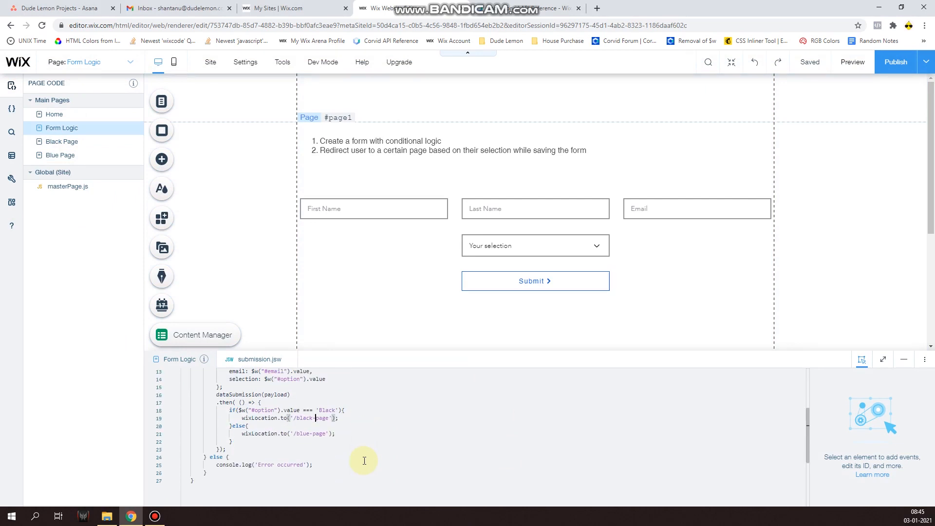